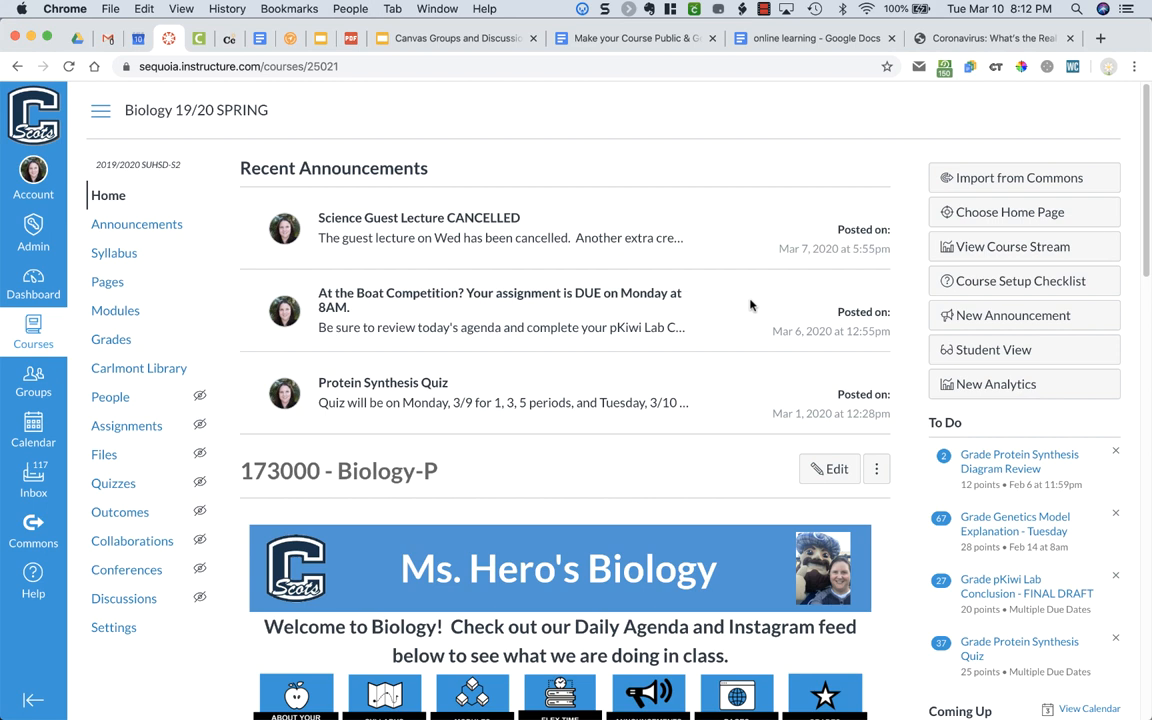
{"action": "mouse_move", "coordinate": [740, 311]}
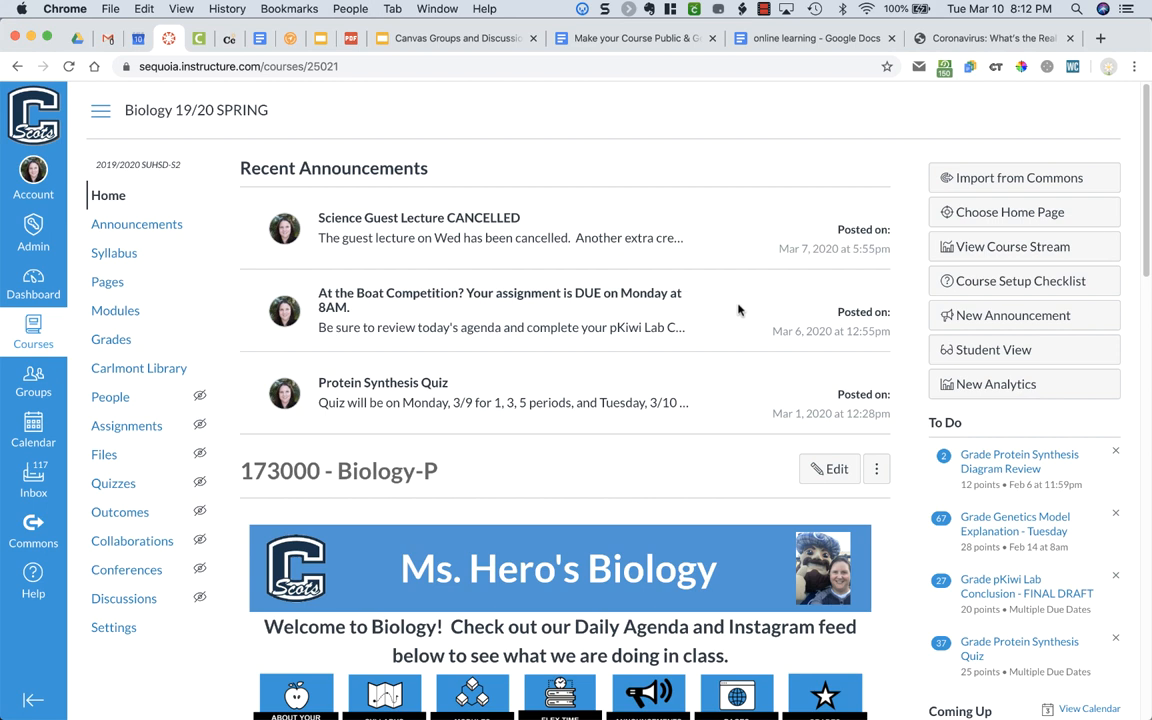
Reach the Biology course's Navigation settings and locate Discussions among items hidden from students
{"action": "left_click", "coordinate": [113, 627]}
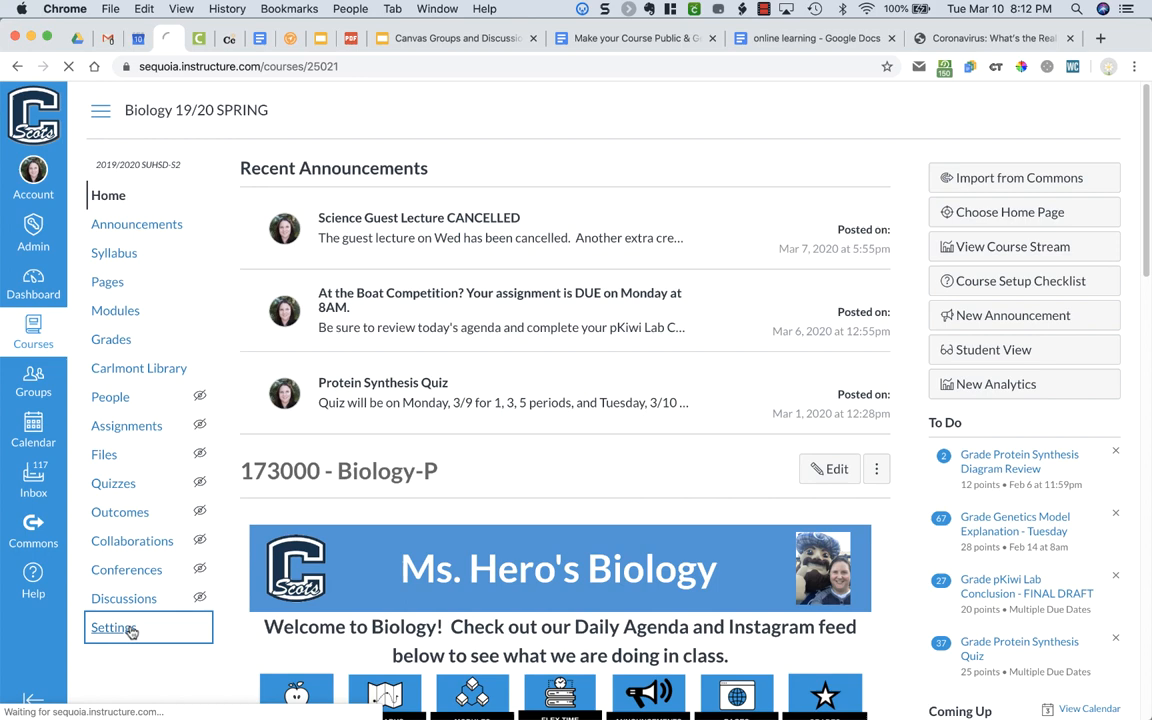
{"action": "left_click", "coordinate": [114, 627]}
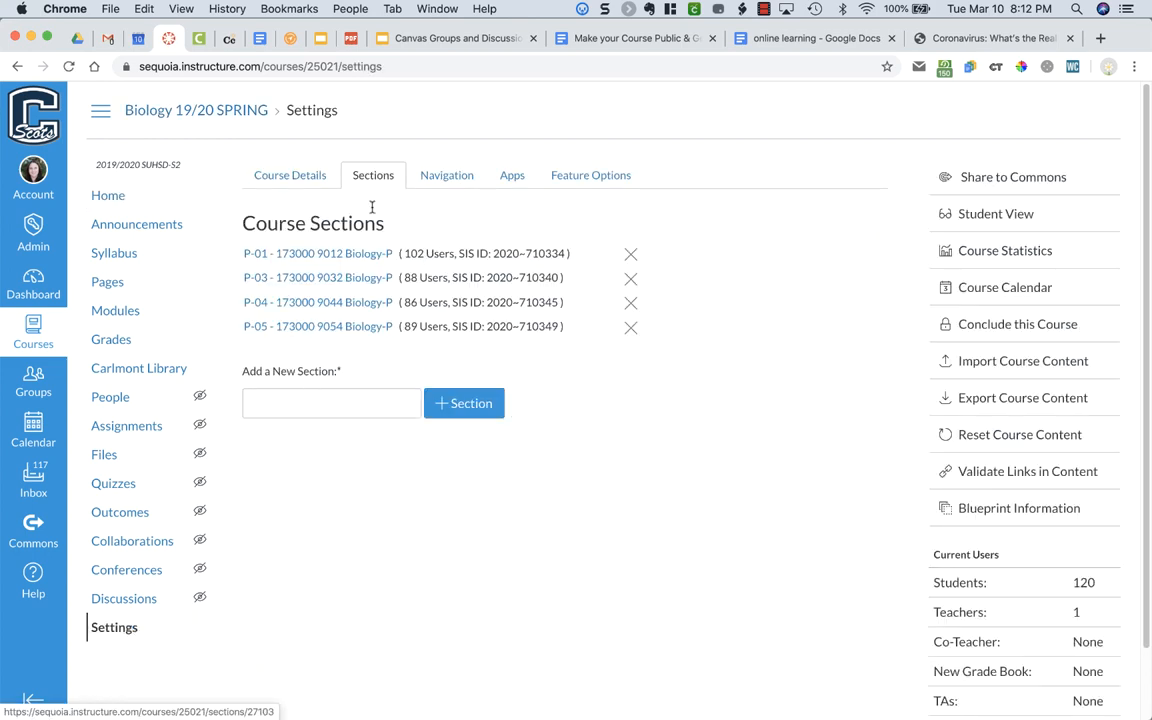
{"action": "left_click", "coordinate": [289, 175]}
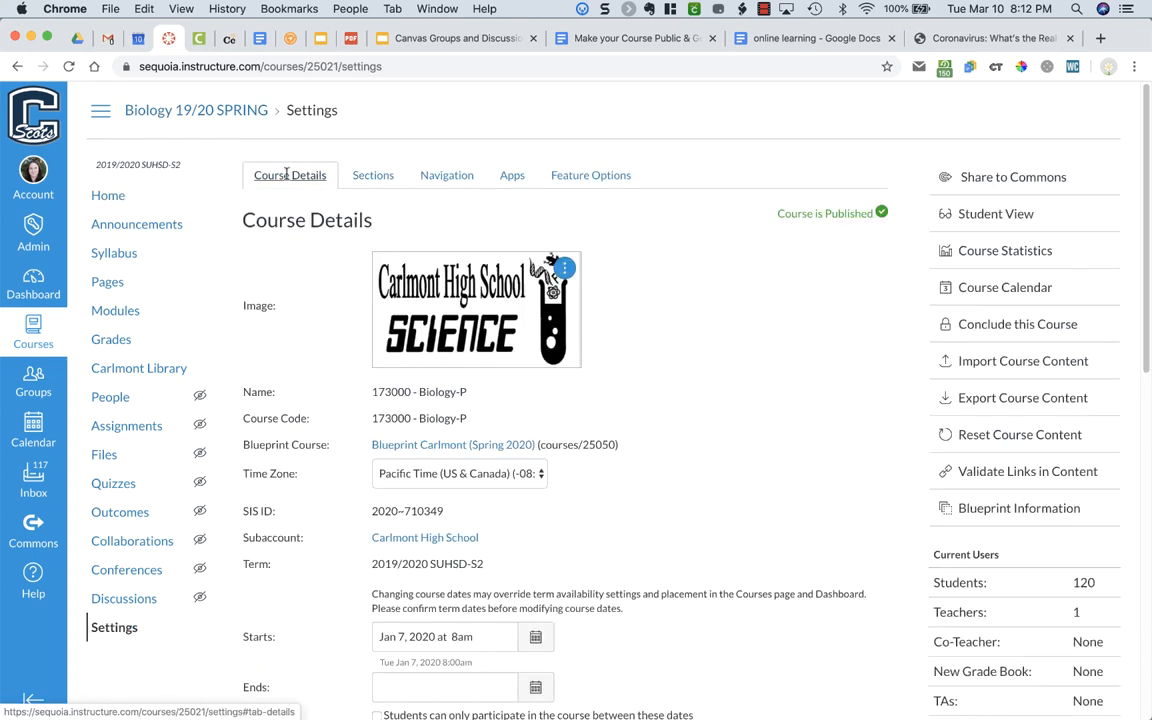
{"action": "left_click", "coordinate": [446, 175]}
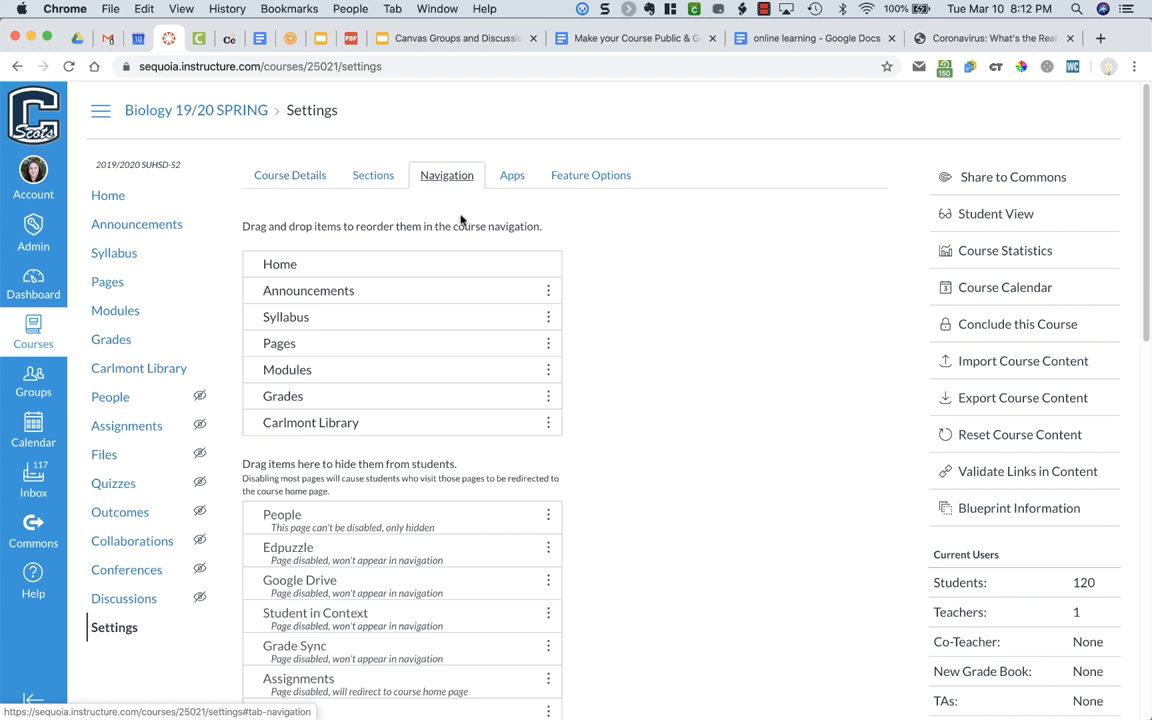
{"action": "scroll", "scroll_direction": "down", "scroll_amount": 3}
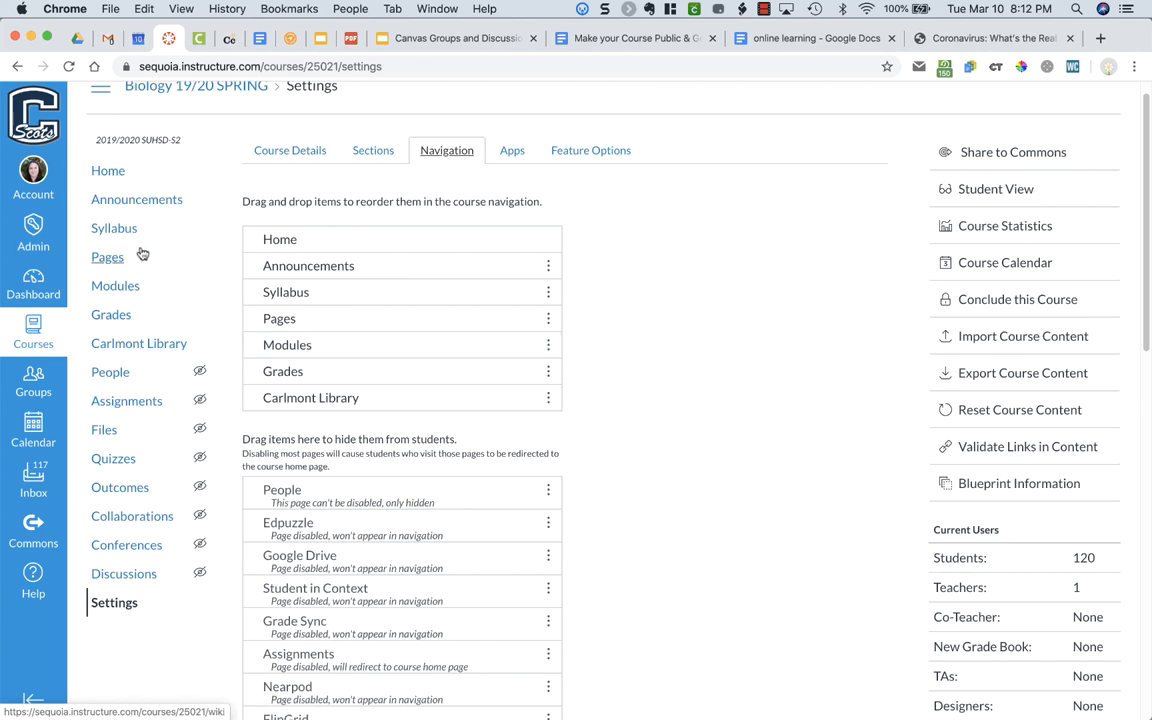
{"action": "scroll", "scroll_direction": "down", "scroll_amount": 3}
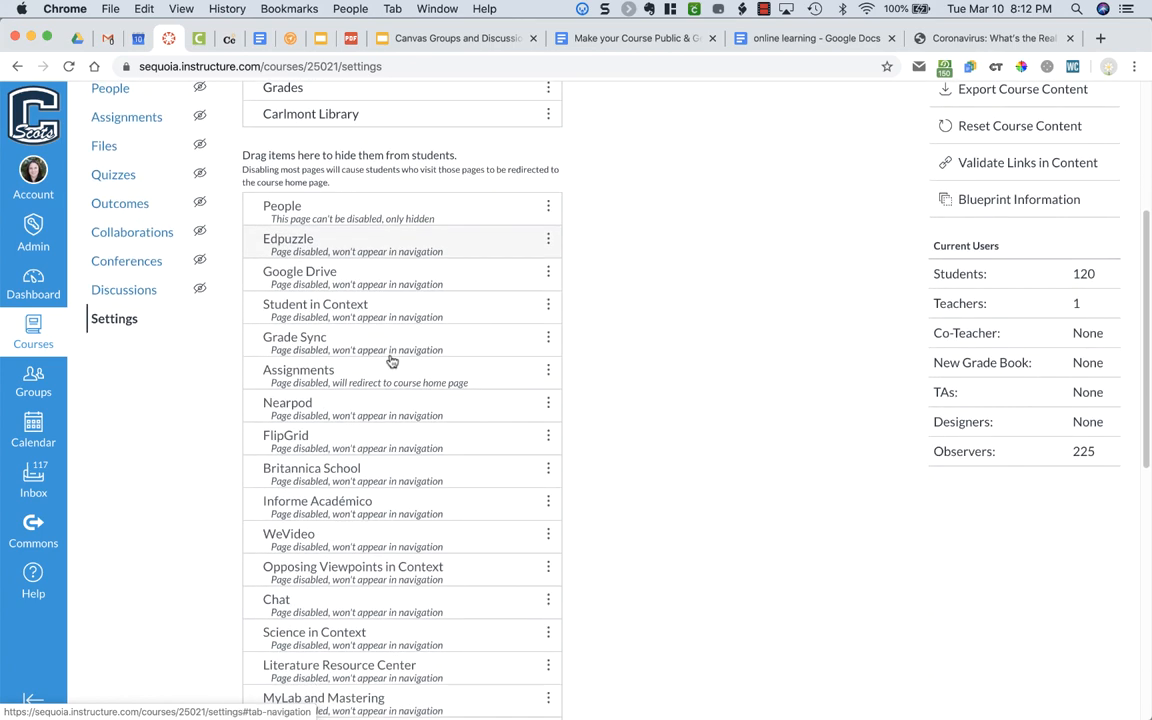
{"action": "scroll", "scroll_direction": "down", "scroll_amount": 3}
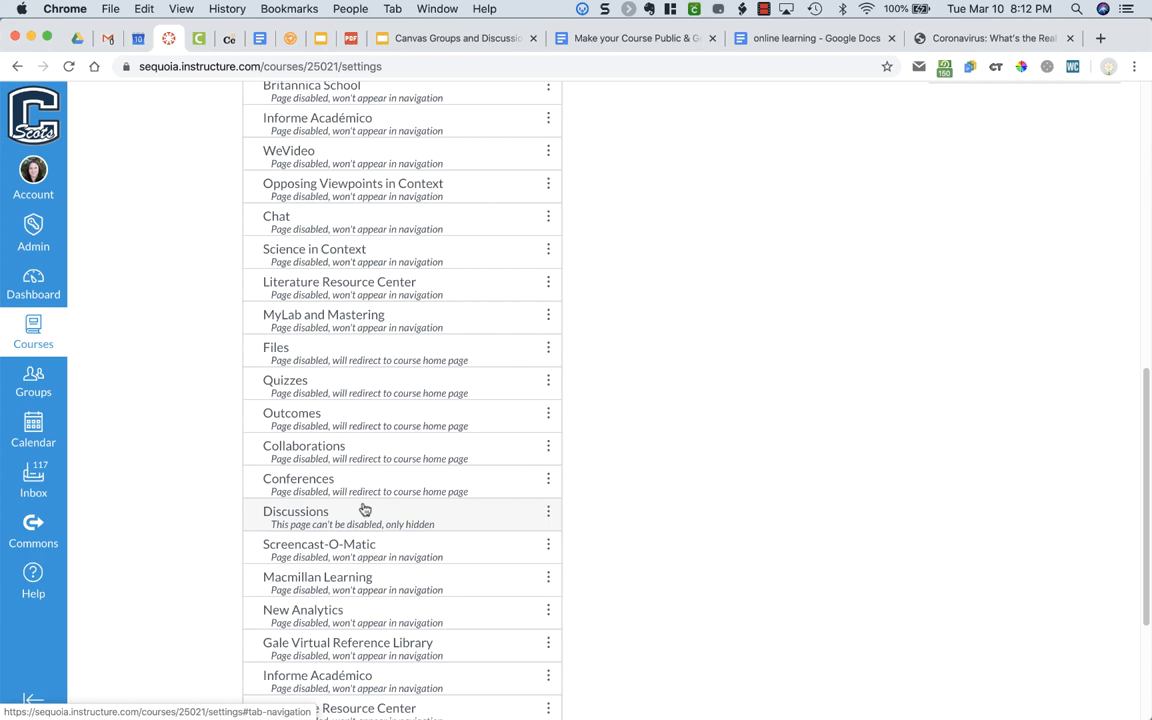
Enable Discussions in the course navigation and save the updated menu
{"action": "left_click", "coordinate": [548, 511]}
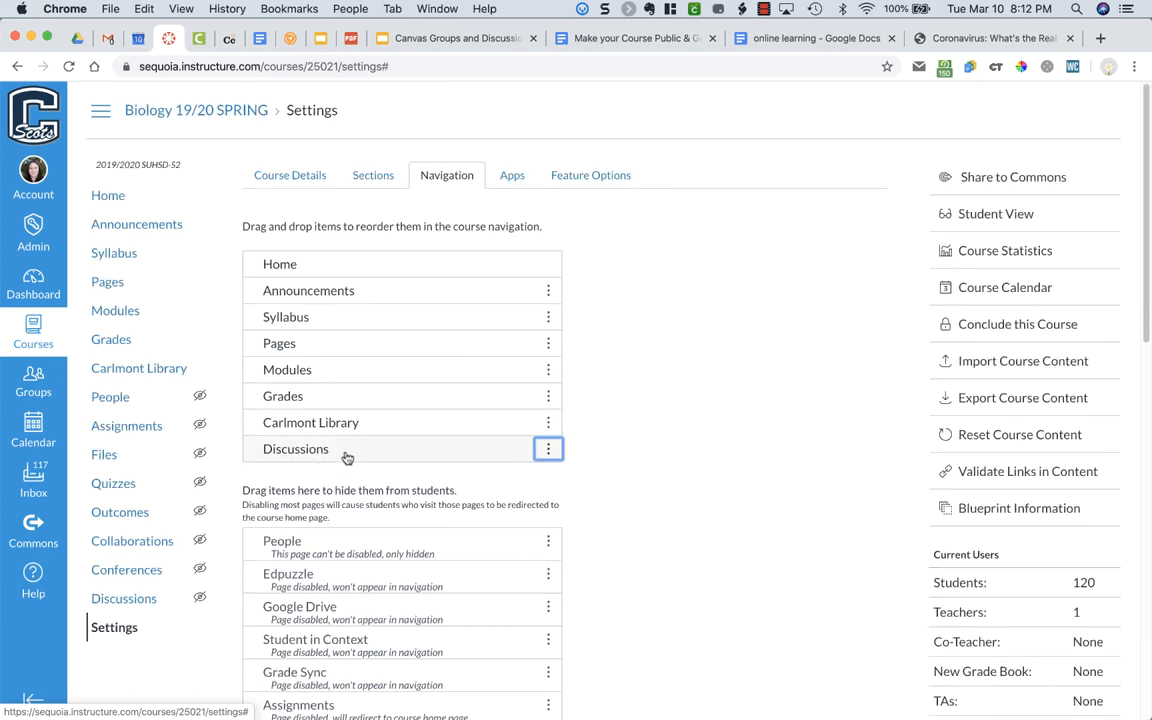
{"action": "mouse_move", "coordinate": [548, 448]}
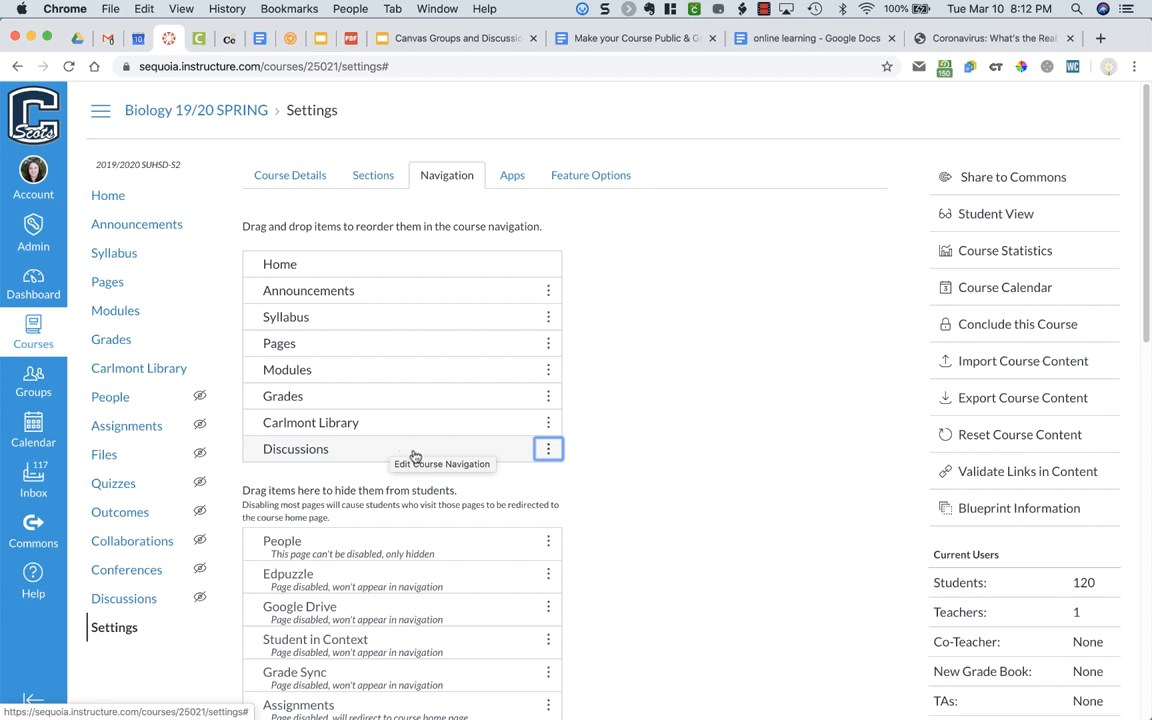
{"action": "scroll", "scroll_direction": "down", "scroll_amount": 3}
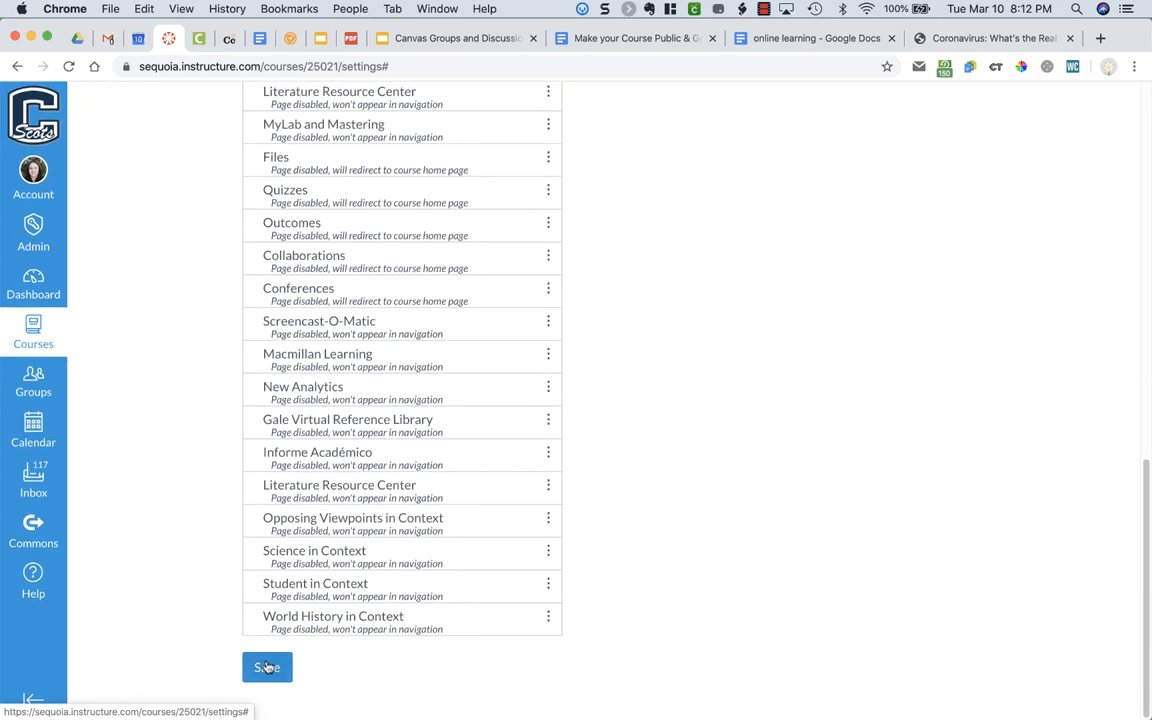
{"action": "left_click", "coordinate": [266, 667]}
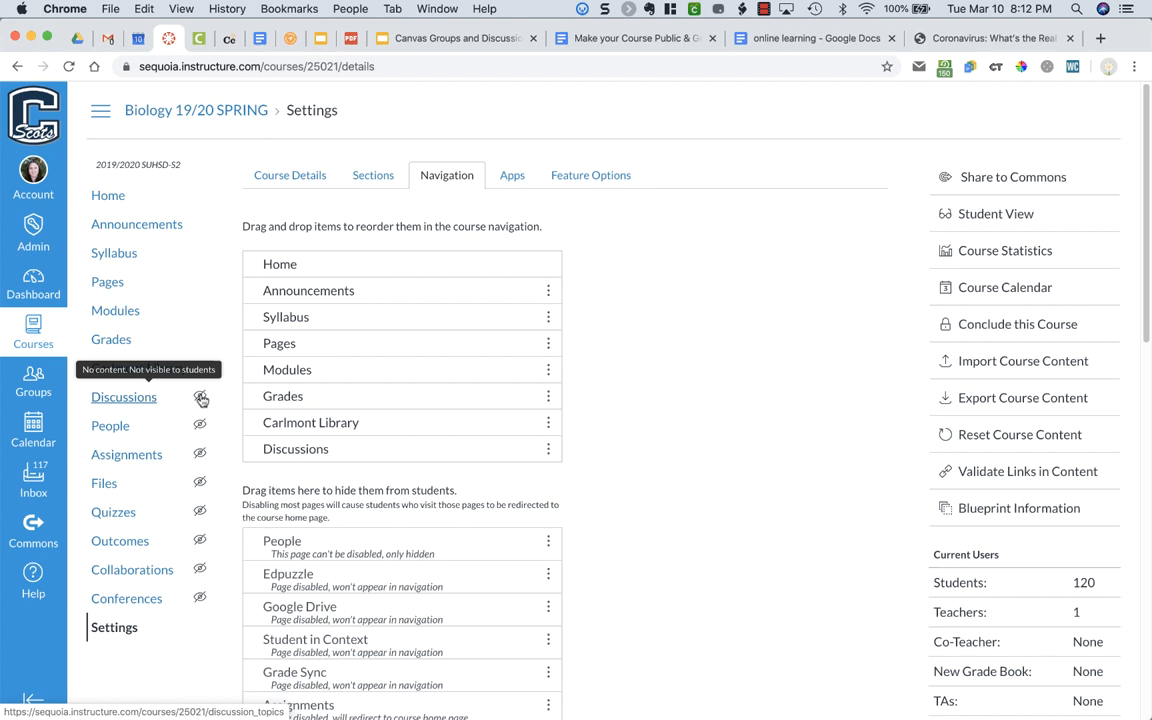
Create a new discussion titled 'Q&A' with body text inviting questions about the course and assignments
{"action": "left_click", "coordinate": [124, 397]}
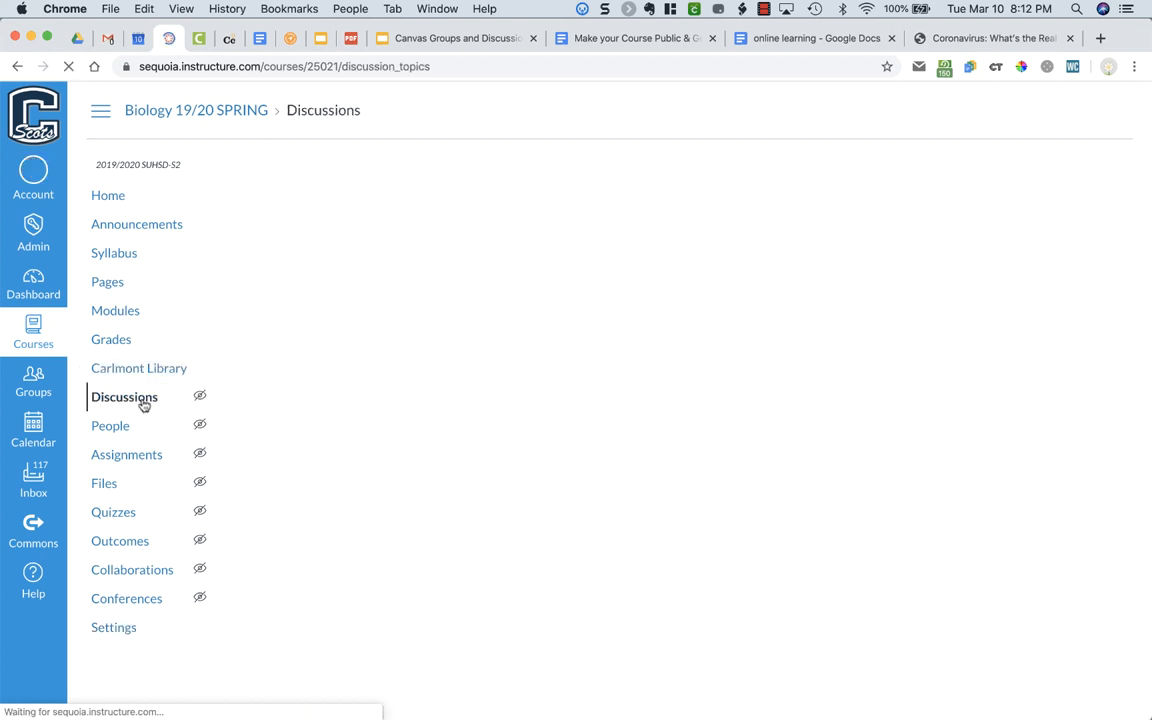
{"action": "left_click", "coordinate": [124, 397]}
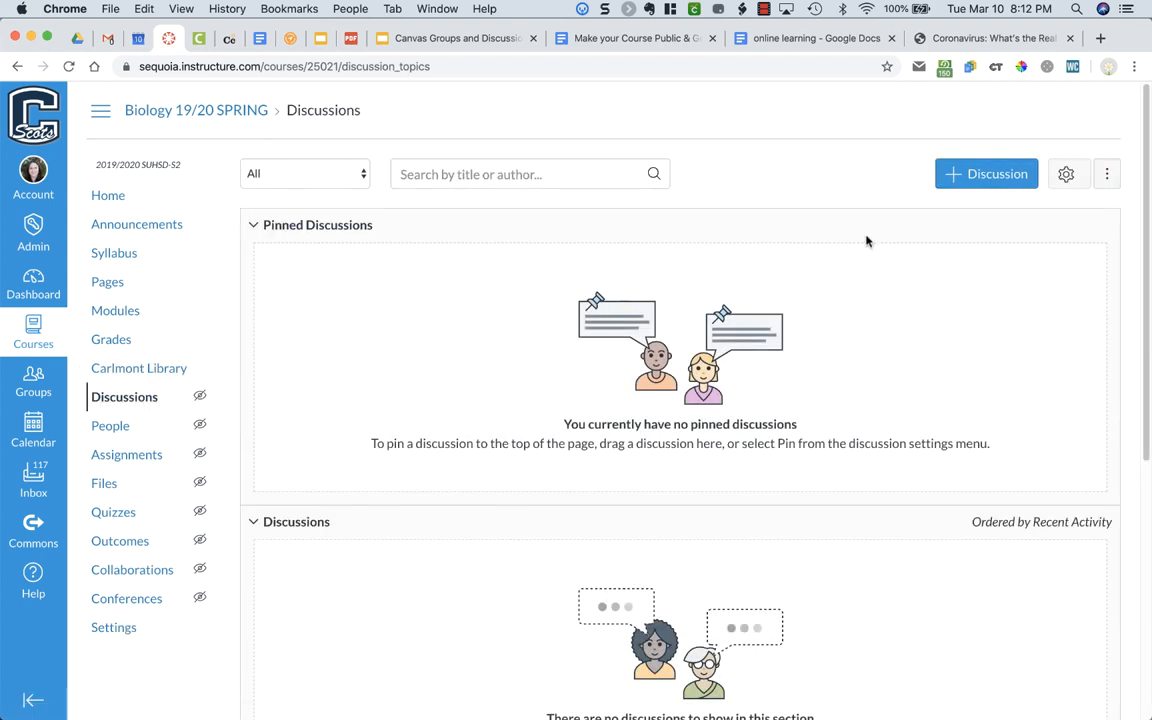
{"action": "left_click", "coordinate": [986, 173]}
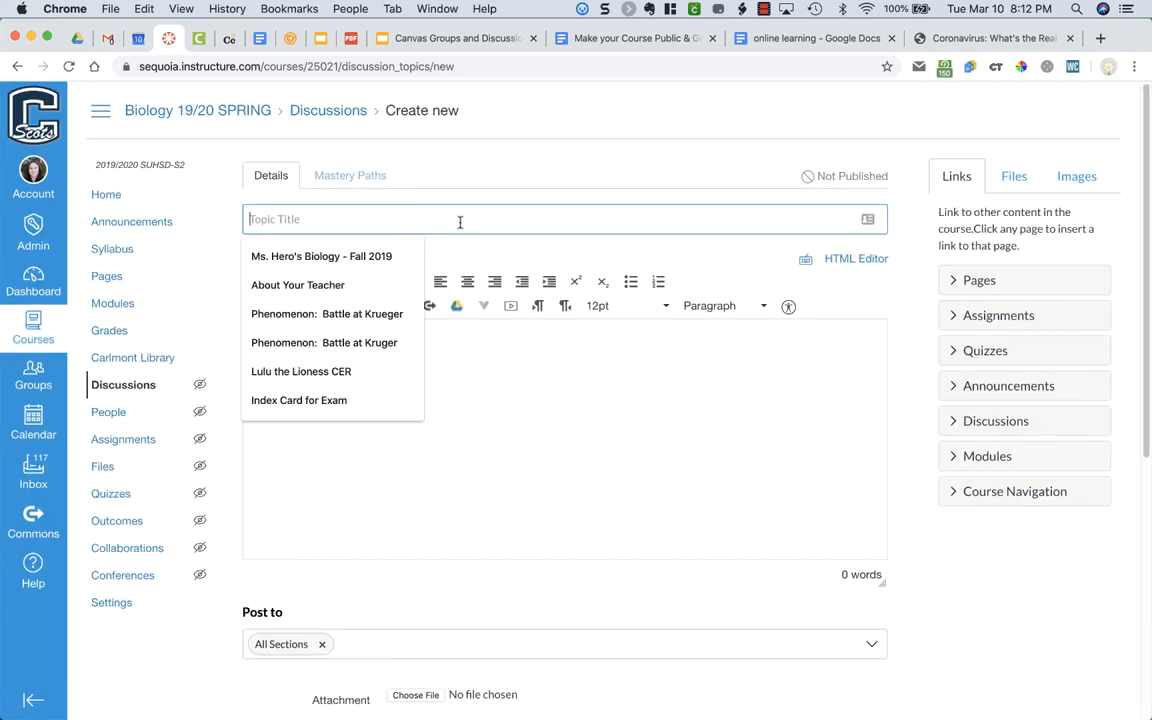
{"action": "type", "text": "Q&A"}
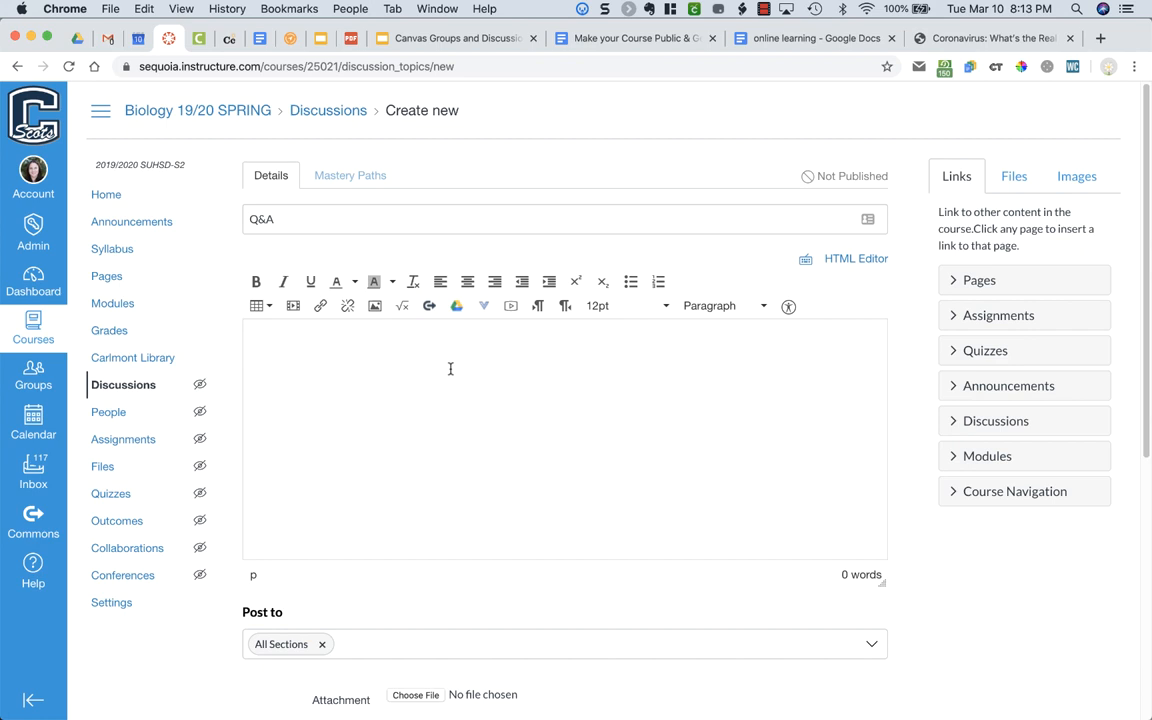
{"action": "type", "text": "Please ask any questions that you have about the course, assignments, etc. here.  Feel free to answer other student's questions if you know the answer, and be sure to look at the answers to other student's questions, as that may help you."}
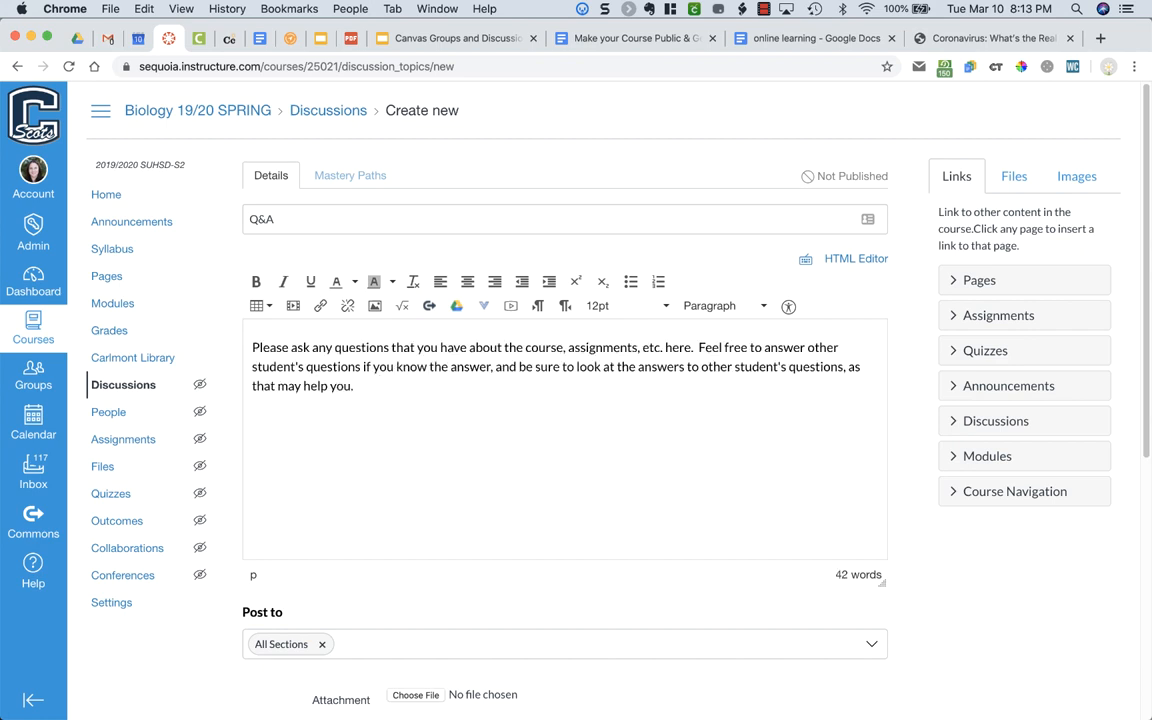
Review the Post To sections list for the Q&A discussion, leaving All Sections selected
{"action": "scroll", "scroll_direction": "down", "scroll_amount": 3}
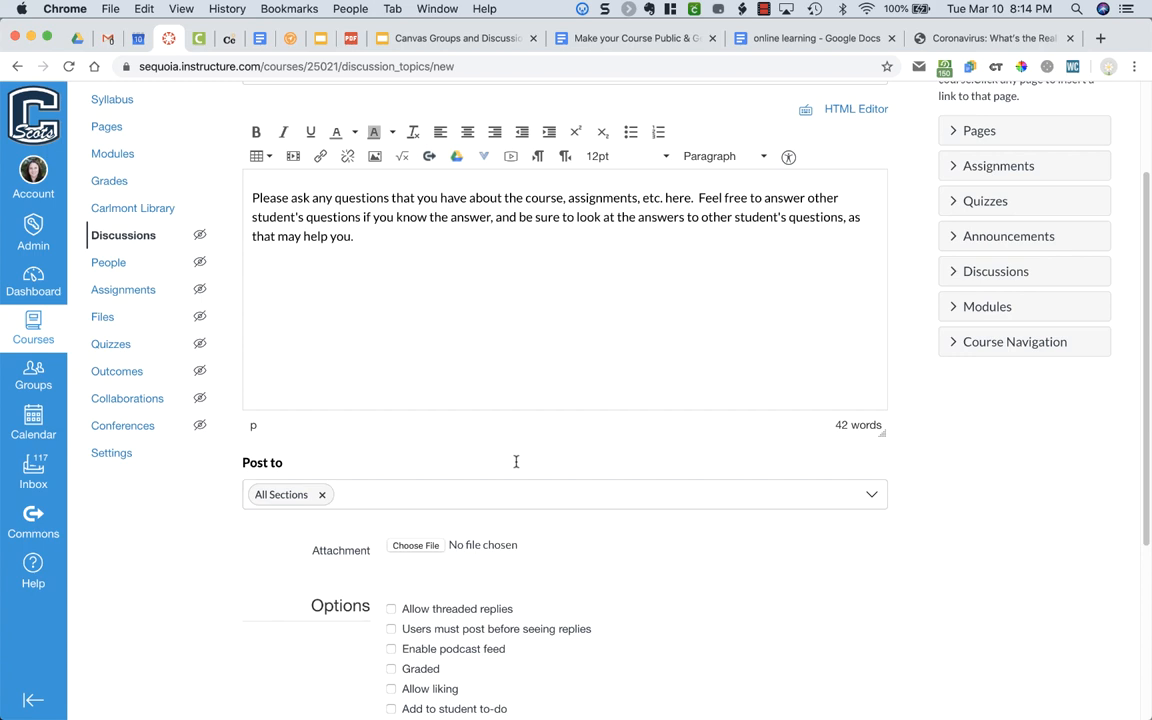
{"action": "scroll", "scroll_direction": "down", "scroll_amount": 3}
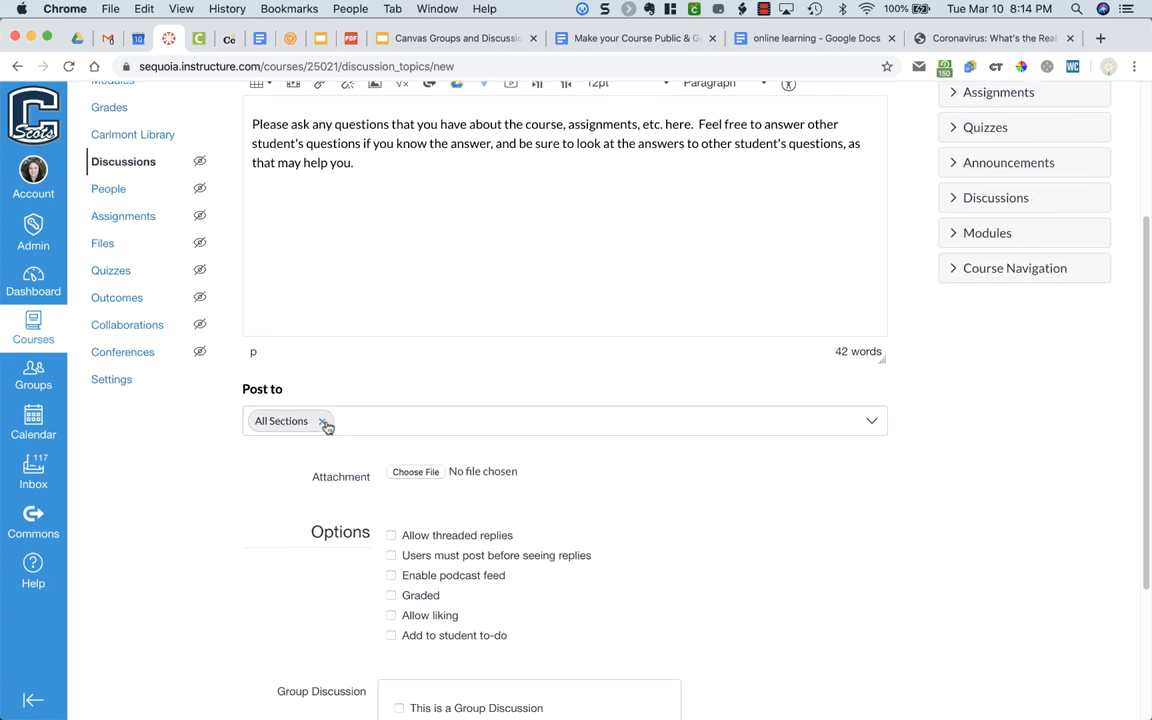
{"action": "left_click", "coordinate": [565, 420]}
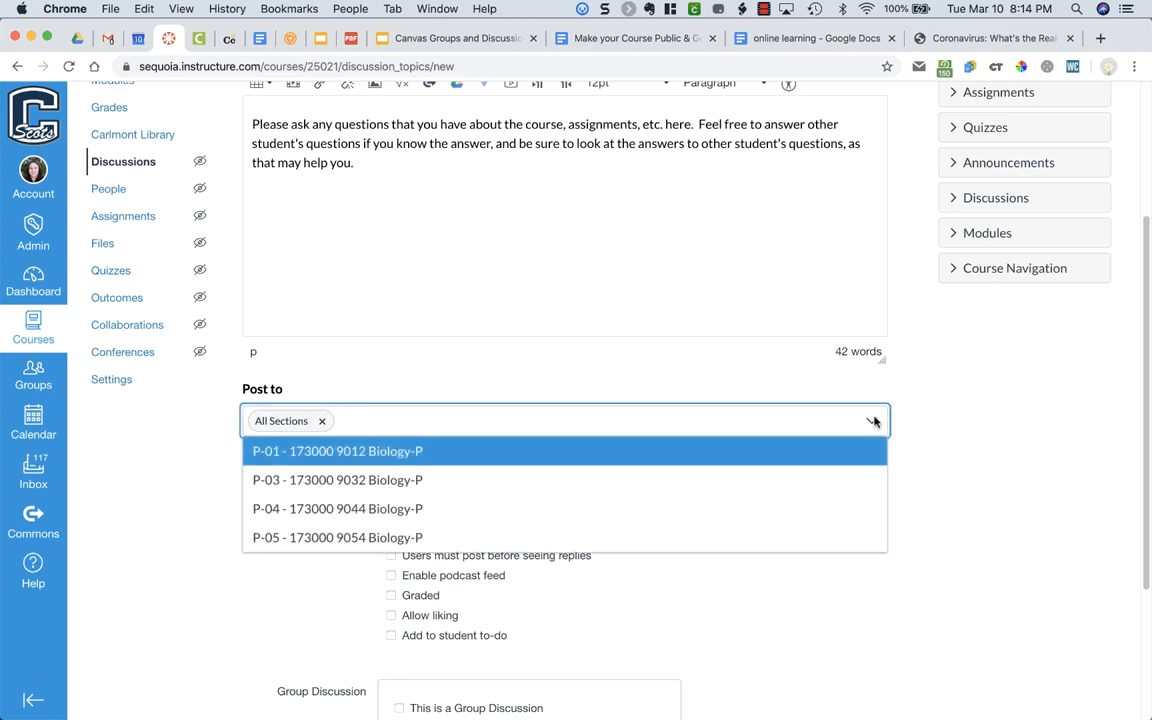
{"action": "mouse_move", "coordinate": [565, 509]}
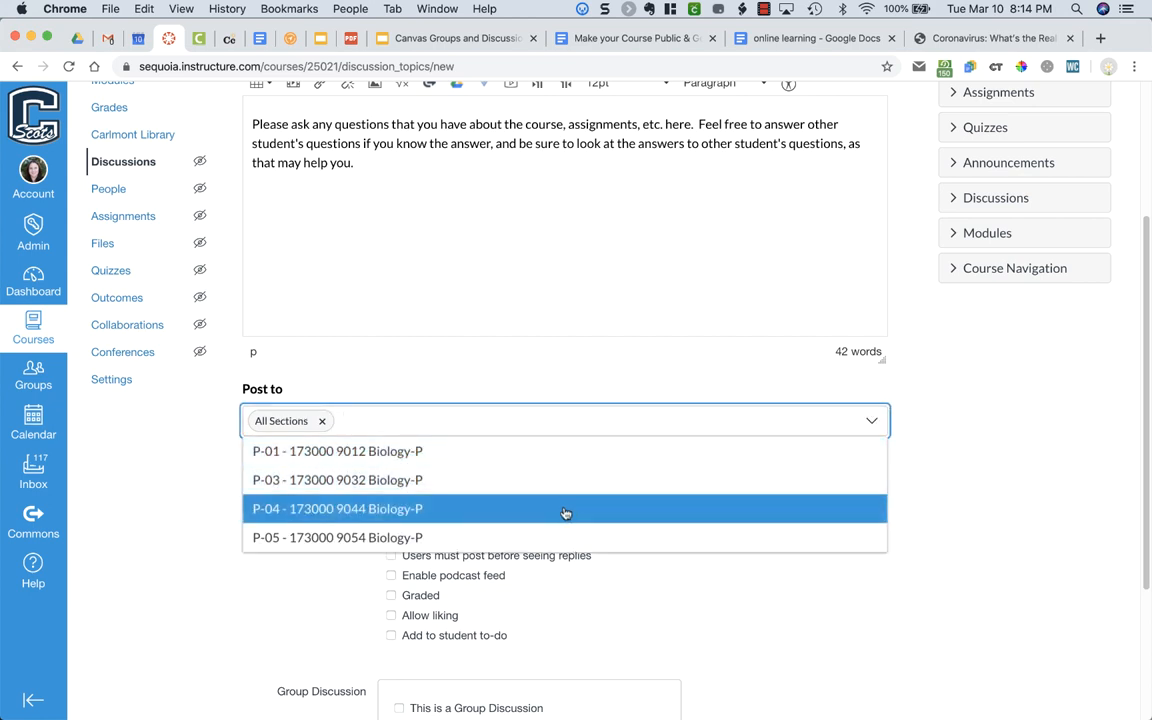
{"action": "mouse_move", "coordinate": [556, 451]}
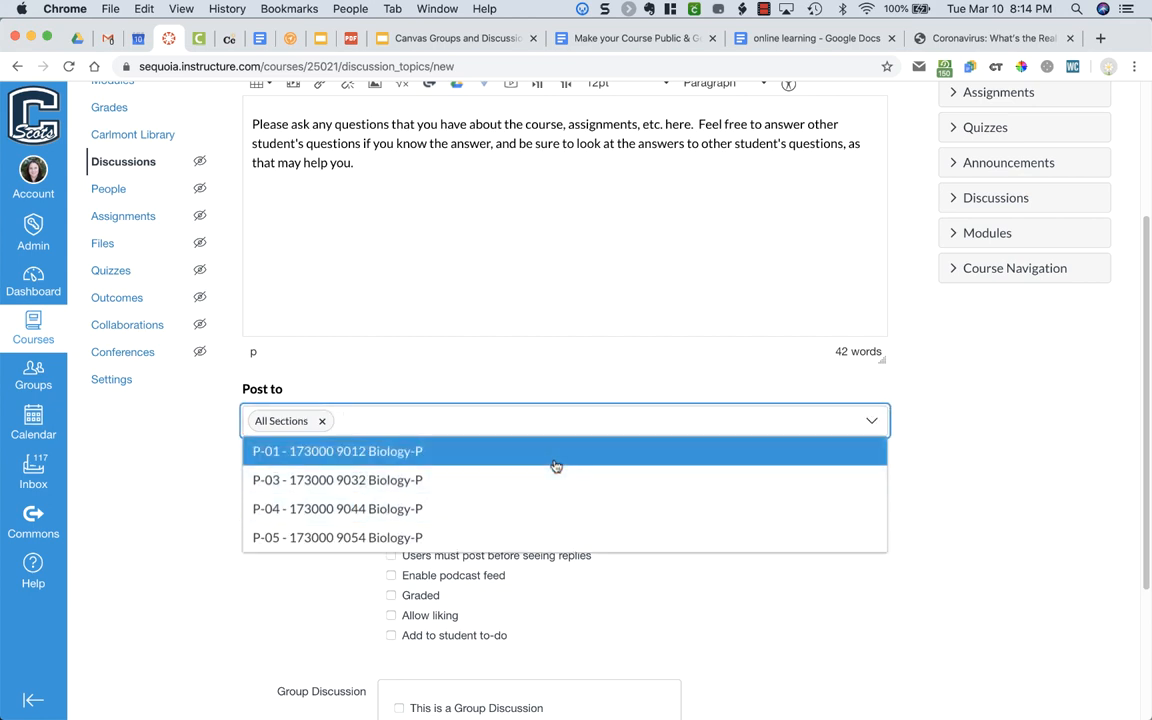
{"action": "mouse_move", "coordinate": [549, 465]}
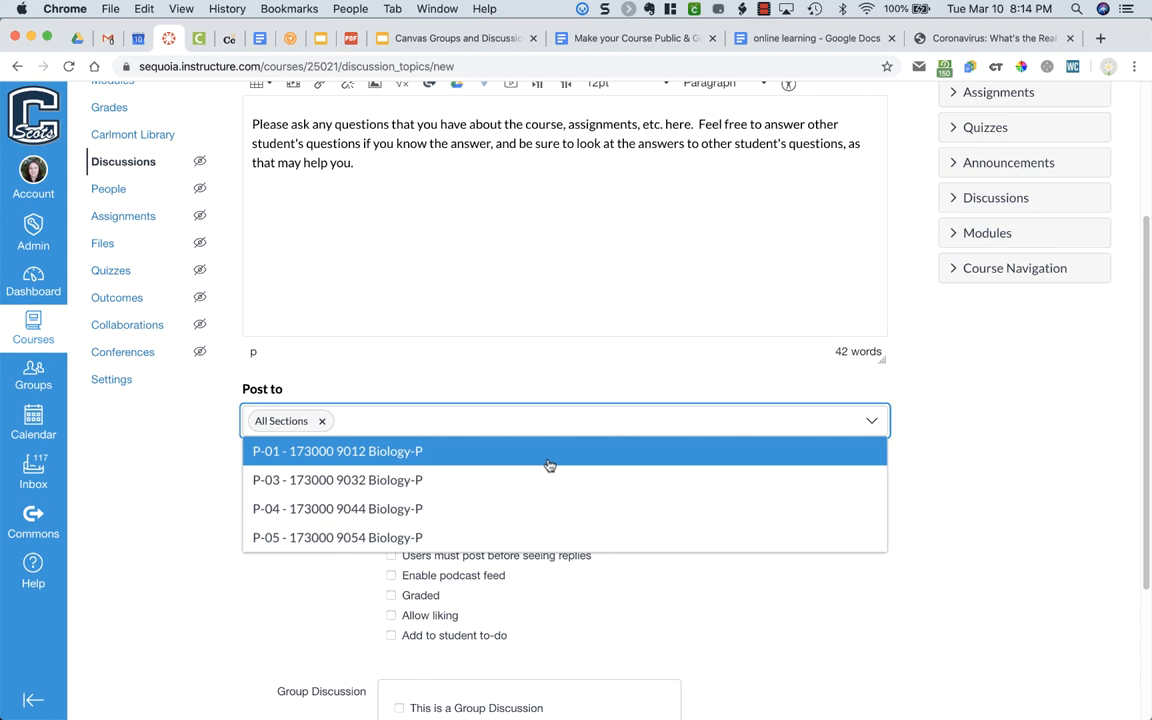
{"action": "mouse_move", "coordinate": [517, 480]}
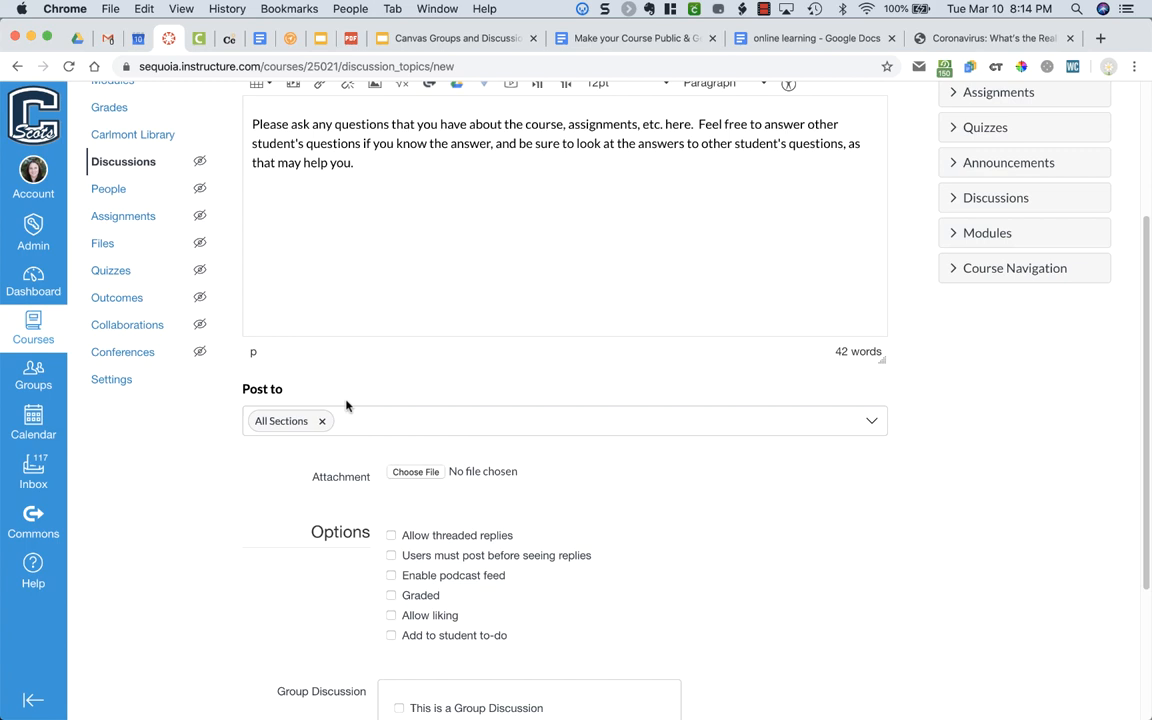
{"action": "mouse_move", "coordinate": [420, 471]}
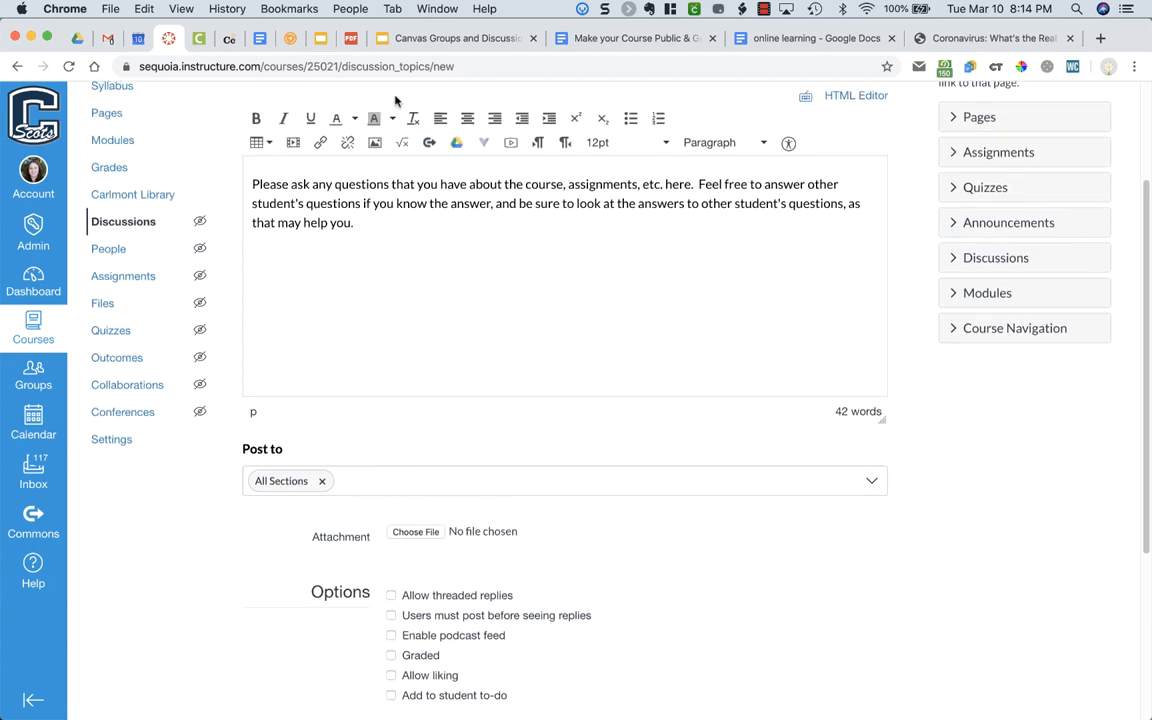
{"action": "mouse_move", "coordinate": [430, 142]}
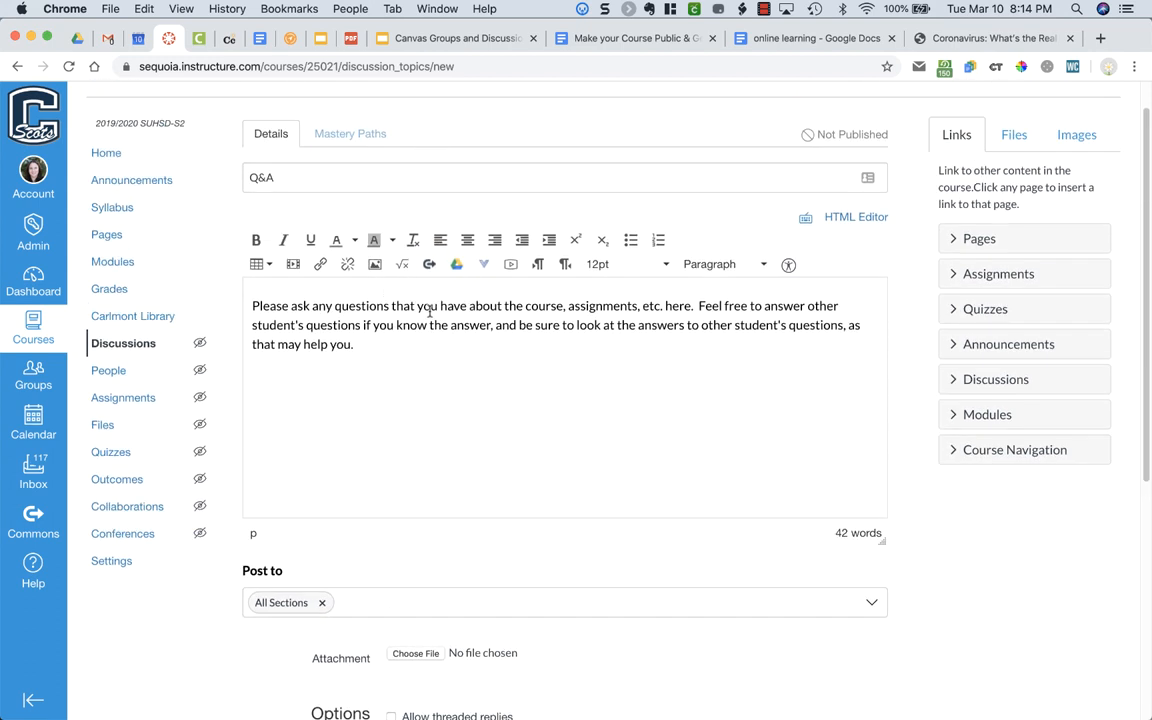
{"action": "mouse_move", "coordinate": [426, 408]}
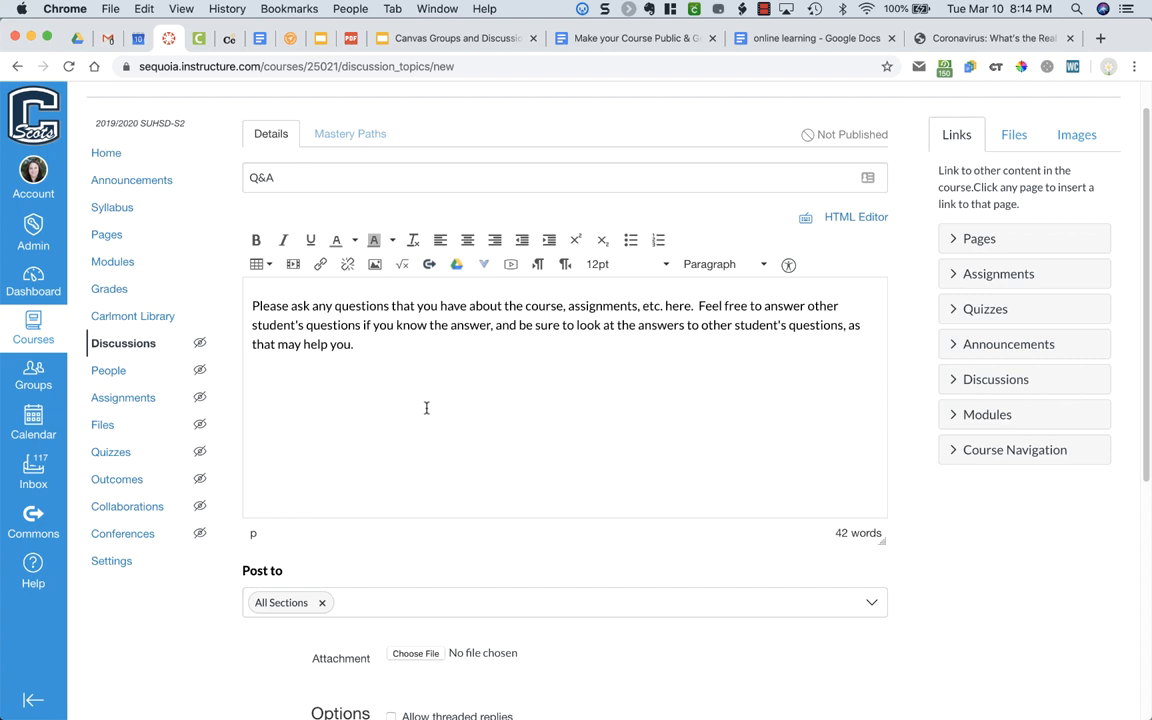
Check Allow threaded replies and Allow liking in the Q&A discussion options
{"action": "scroll", "scroll_direction": "down", "scroll_amount": 3}
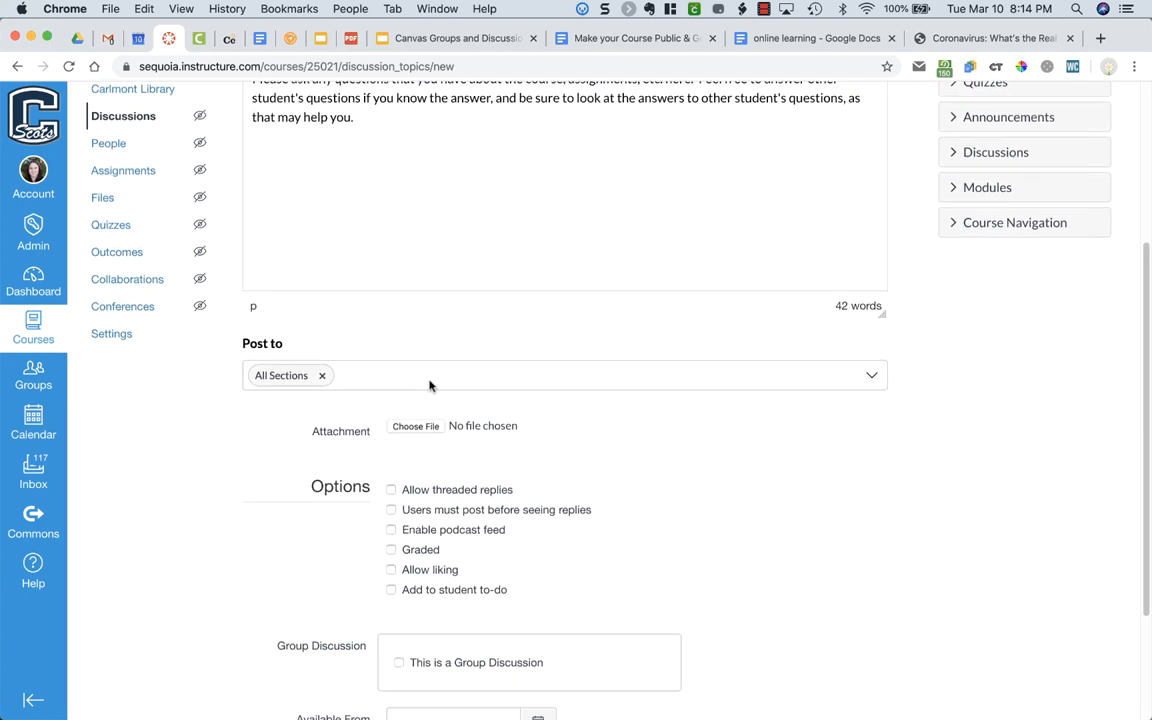
{"action": "left_click", "coordinate": [391, 411]}
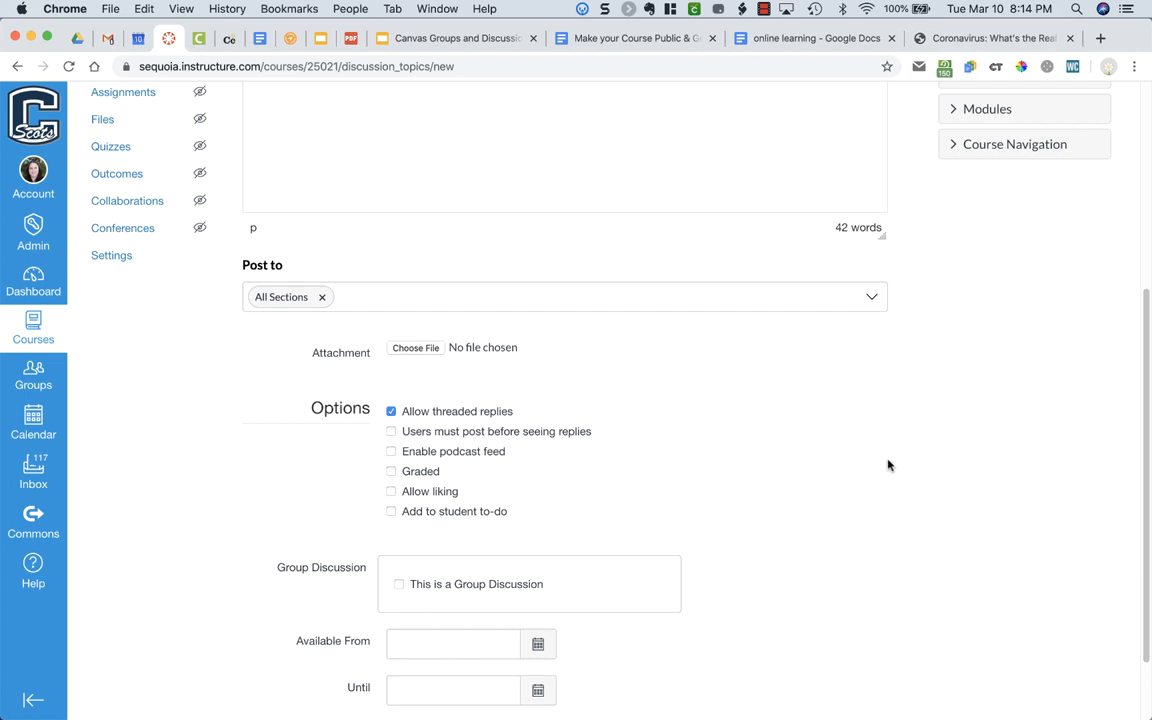
{"action": "mouse_move", "coordinate": [562, 438]}
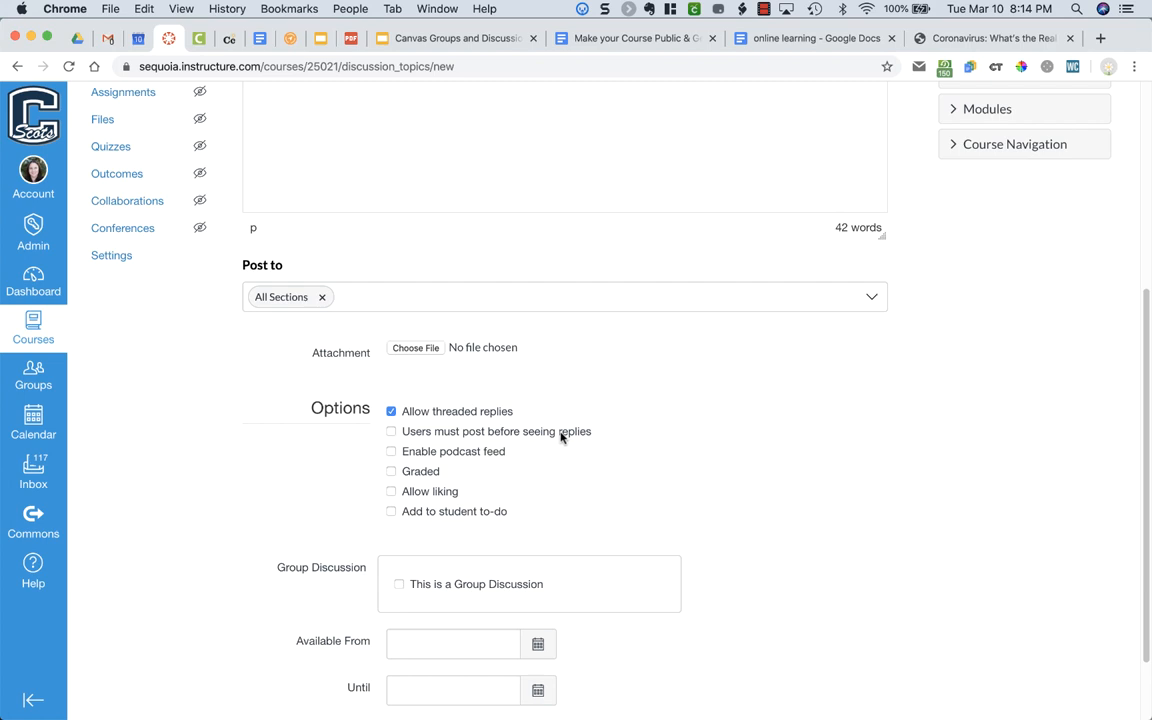
{"action": "mouse_move", "coordinate": [474, 466]}
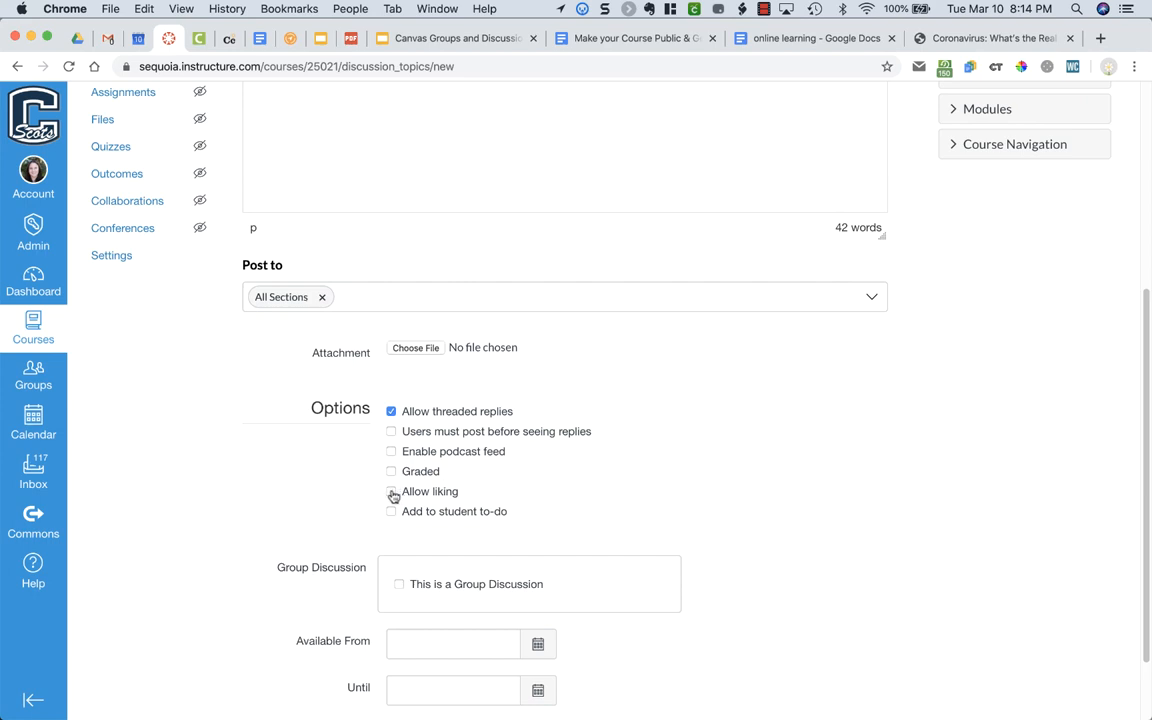
{"action": "left_click", "coordinate": [391, 491]}
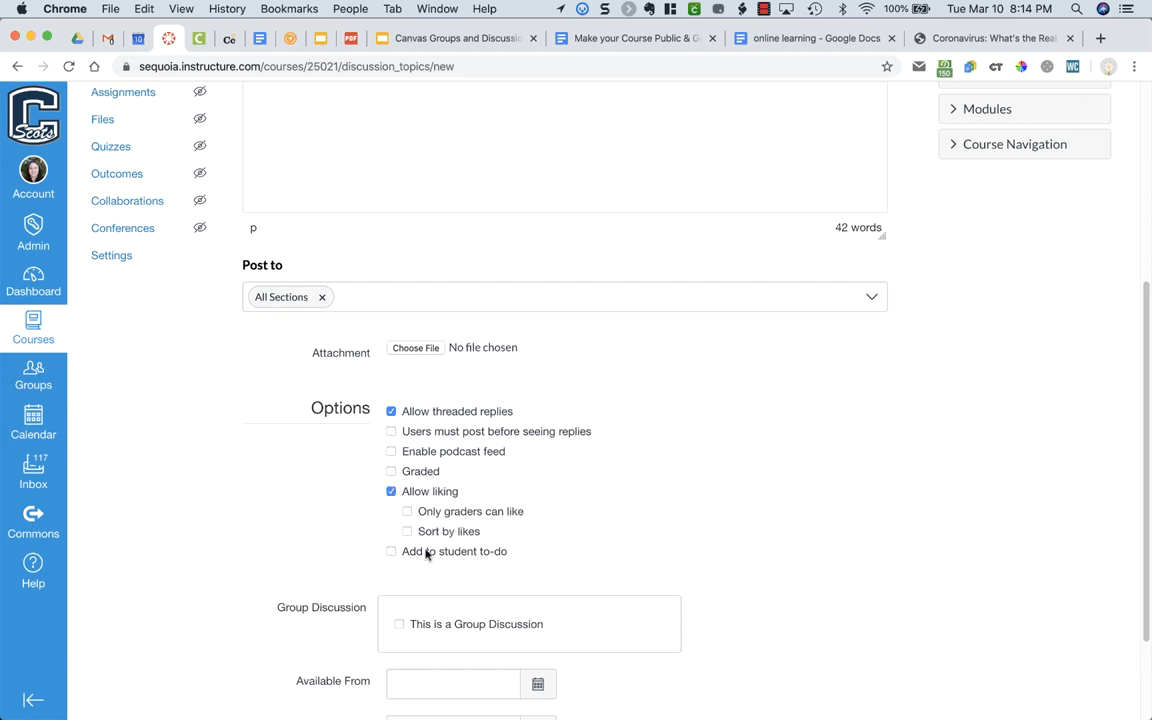
{"action": "scroll", "scroll_direction": "down", "scroll_amount": 3}
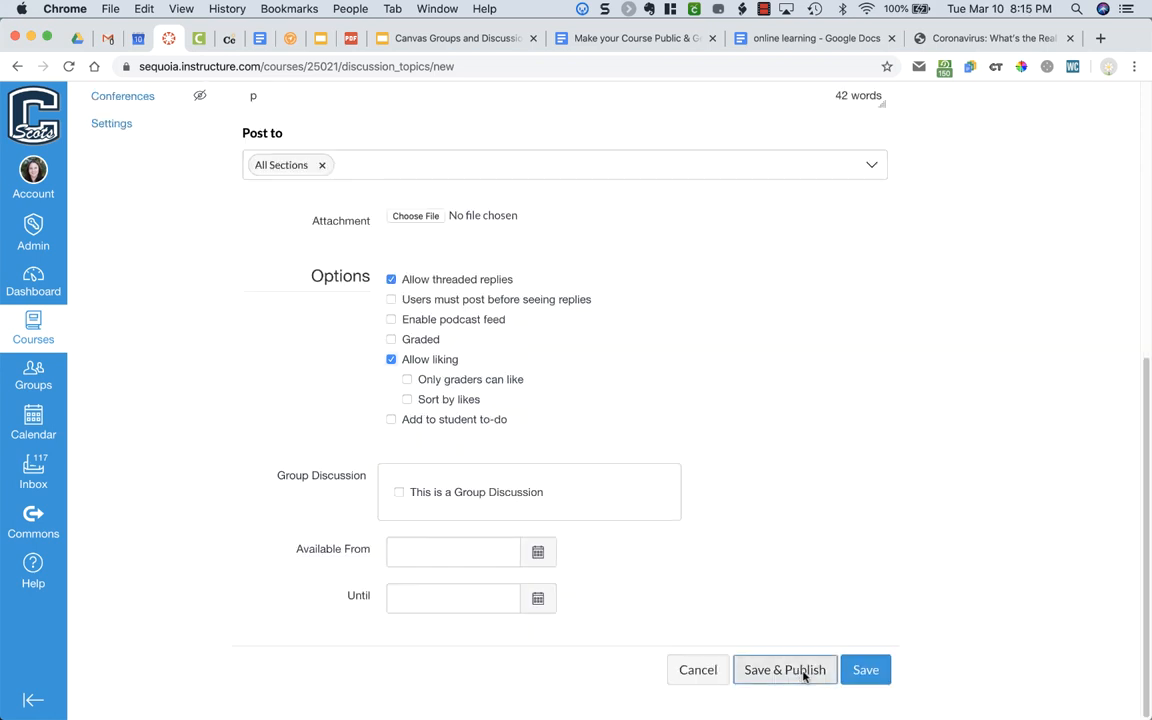
Save & Publish the Q&A discussion and return to the list where it shows as pinned
{"action": "left_click", "coordinate": [784, 670]}
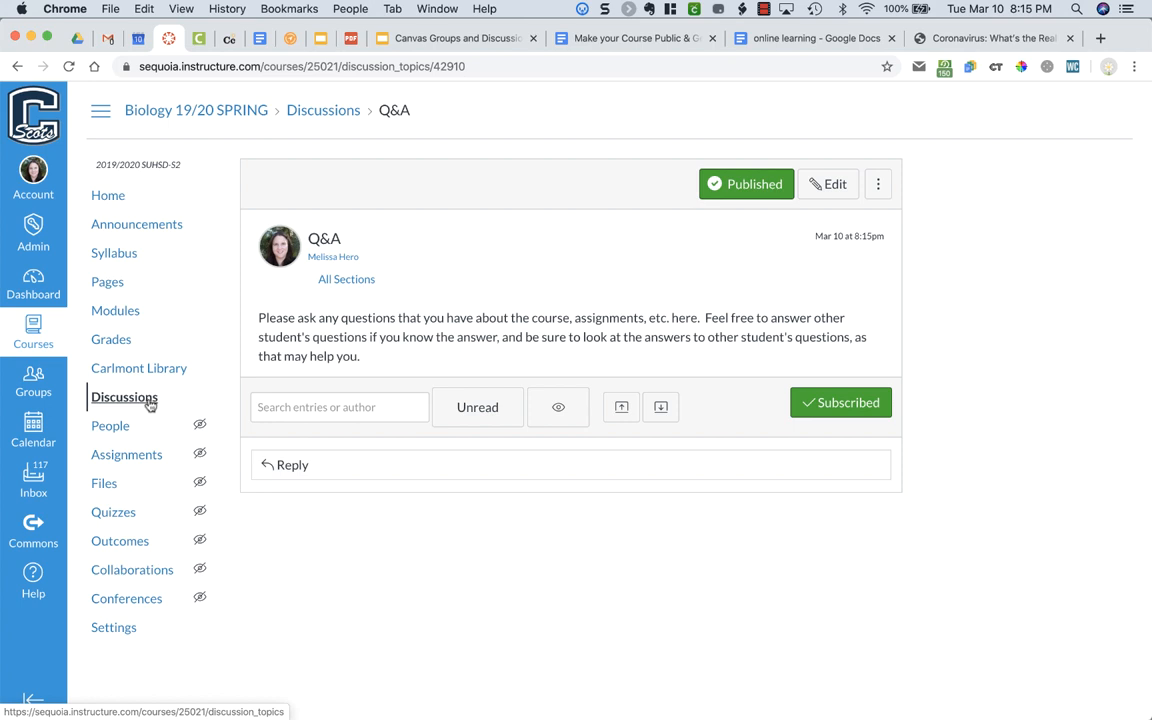
{"action": "left_click", "coordinate": [124, 397]}
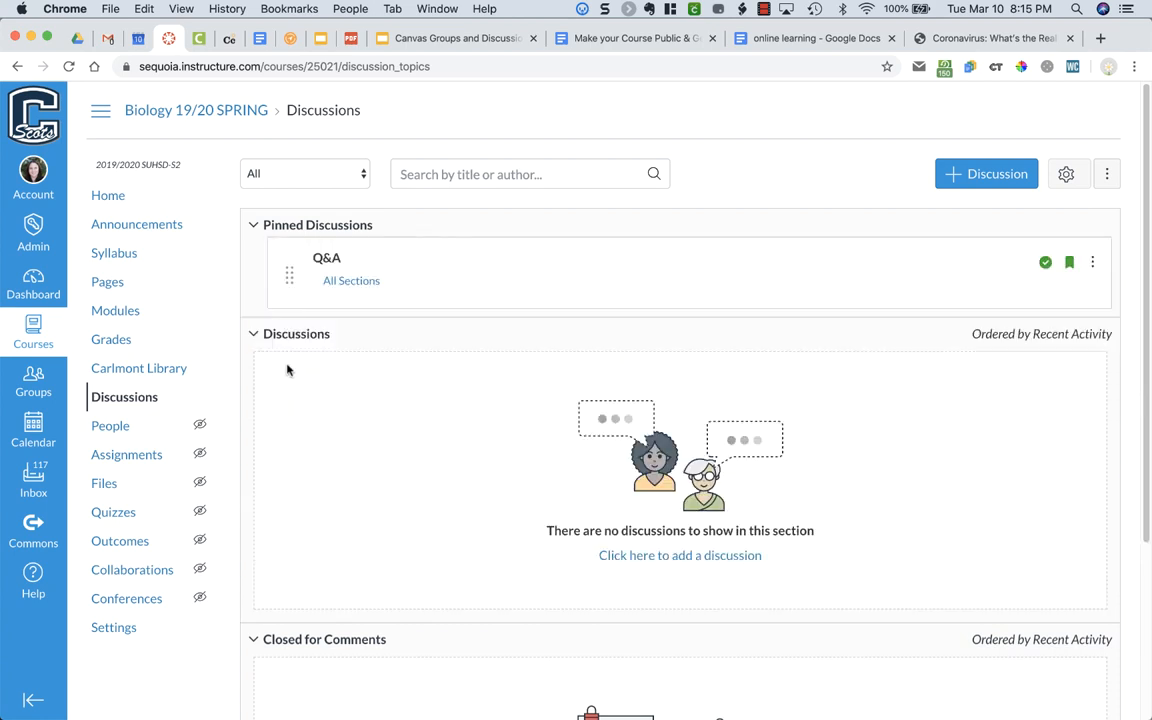
{"action": "mouse_move", "coordinate": [418, 549]}
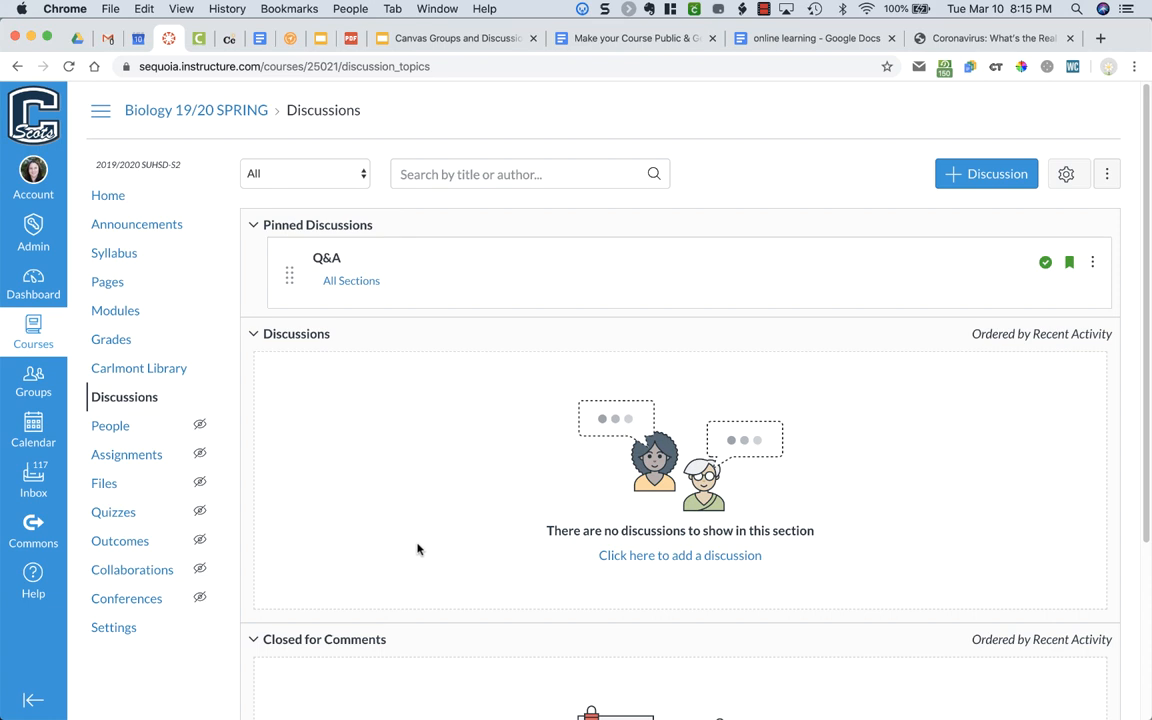
{"action": "mouse_move", "coordinate": [370, 530]}
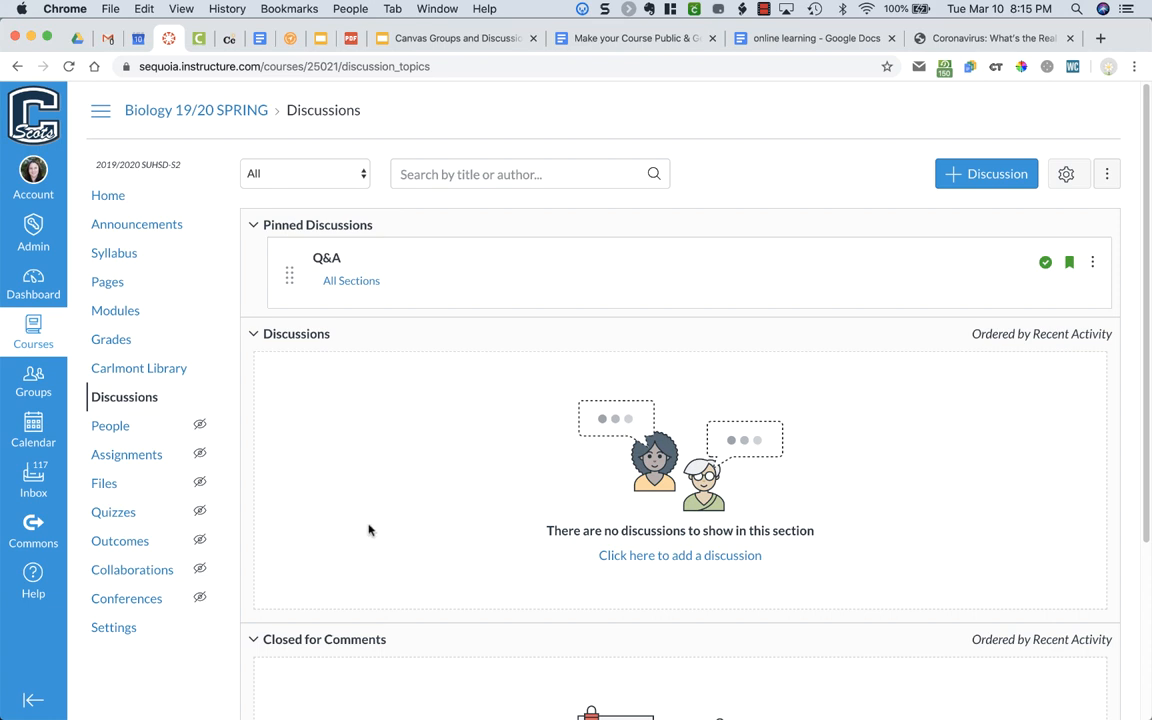
{"action": "mouse_move", "coordinate": [425, 497]}
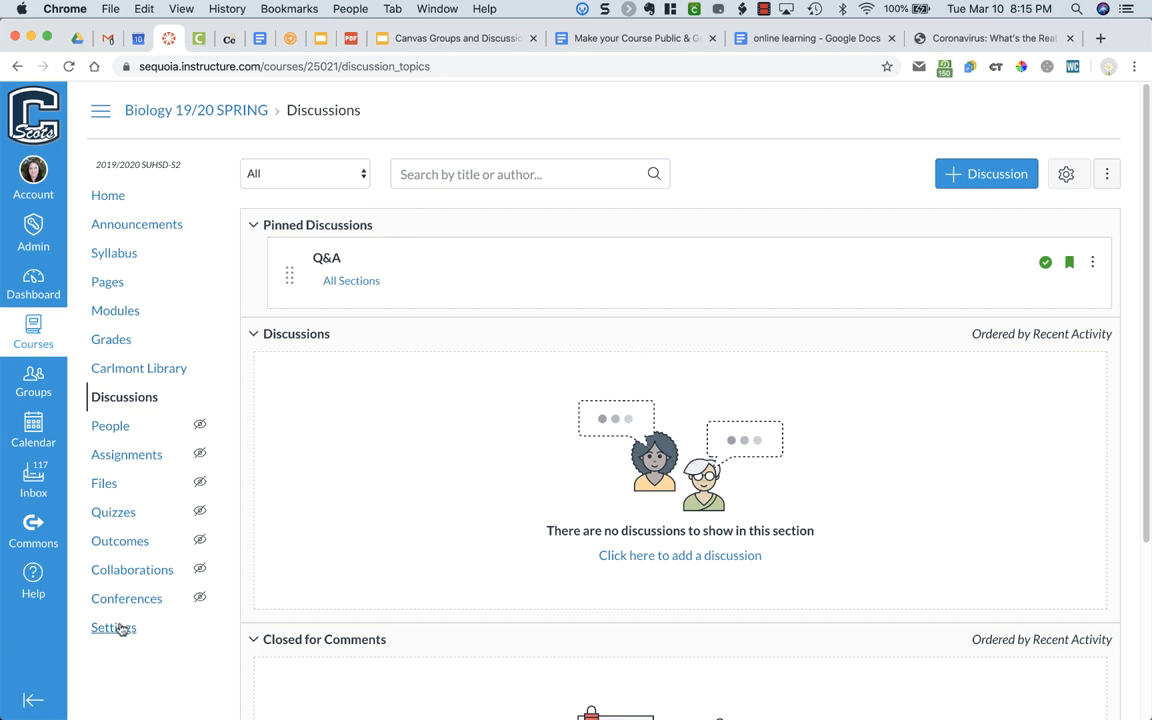
Expand 'more options' in Course Details to show student discussion permission settings
{"action": "left_click", "coordinate": [113, 627]}
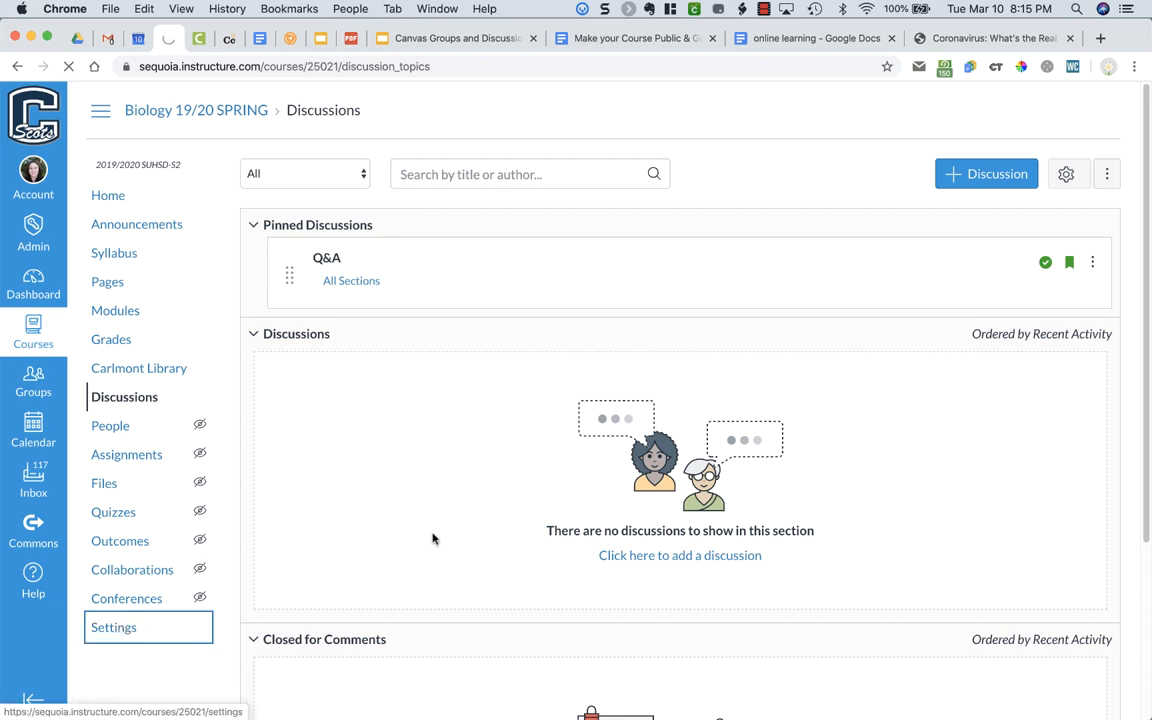
{"action": "left_click", "coordinate": [113, 627]}
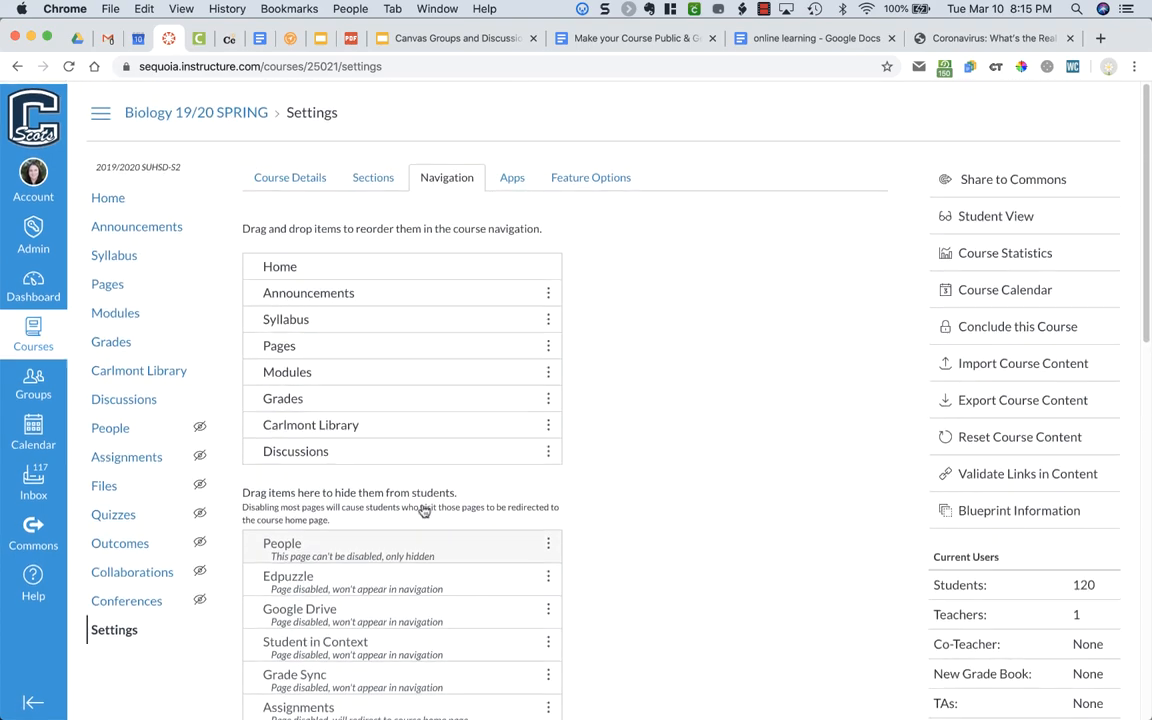
{"action": "left_click", "coordinate": [289, 177]}
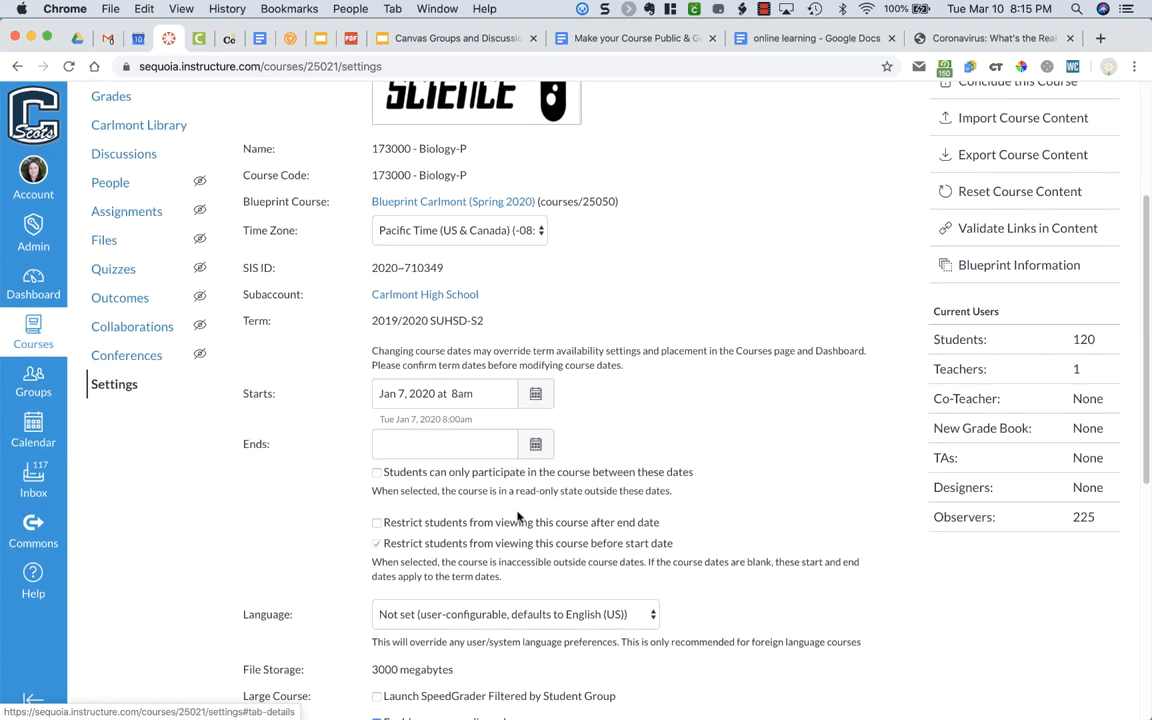
{"action": "scroll", "scroll_direction": "down", "scroll_amount": 3}
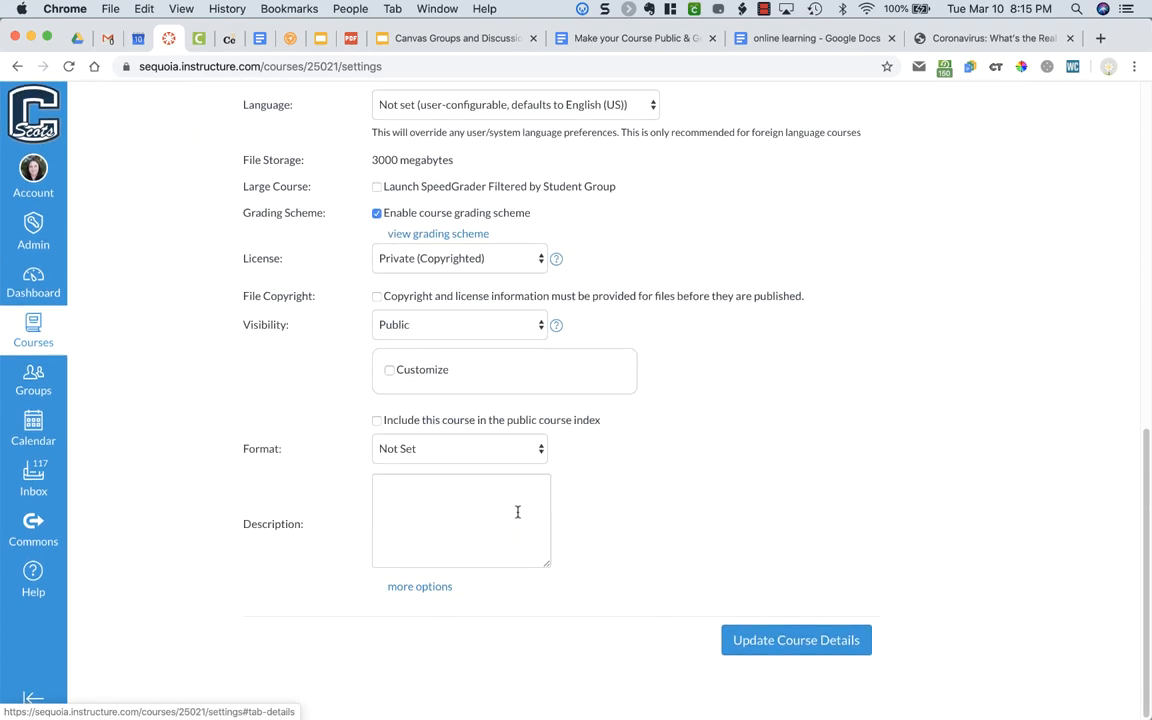
{"action": "left_click", "coordinate": [419, 586]}
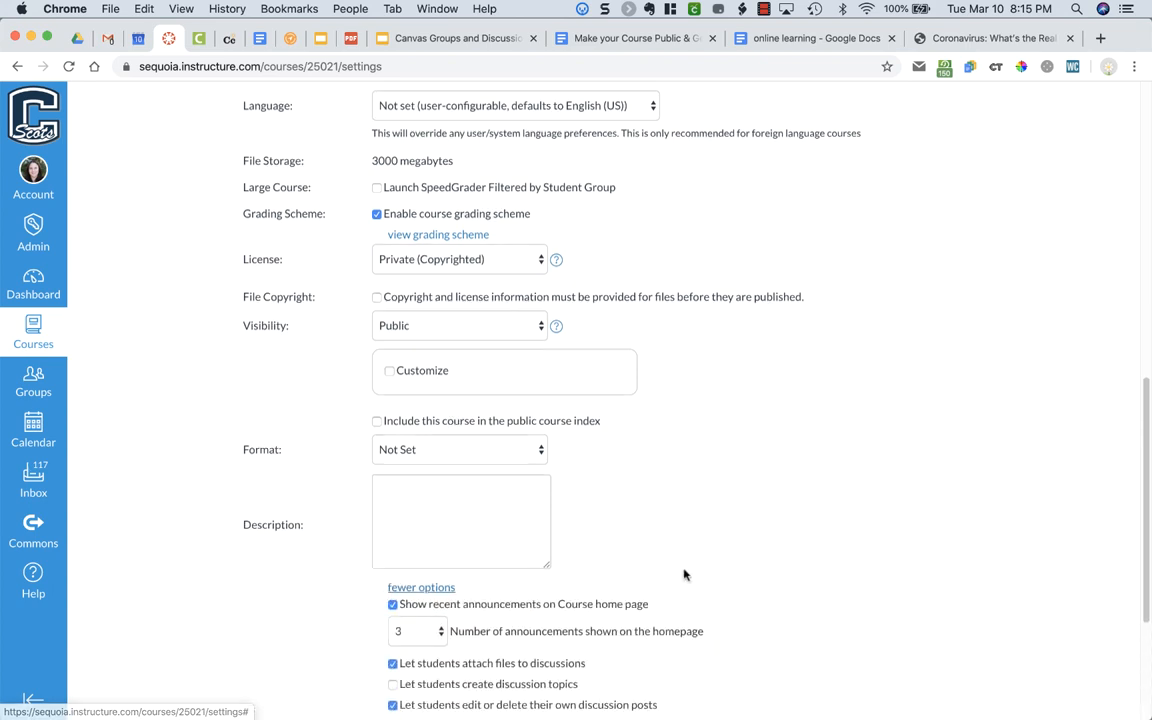
{"action": "scroll", "scroll_direction": "down", "scroll_amount": 3}
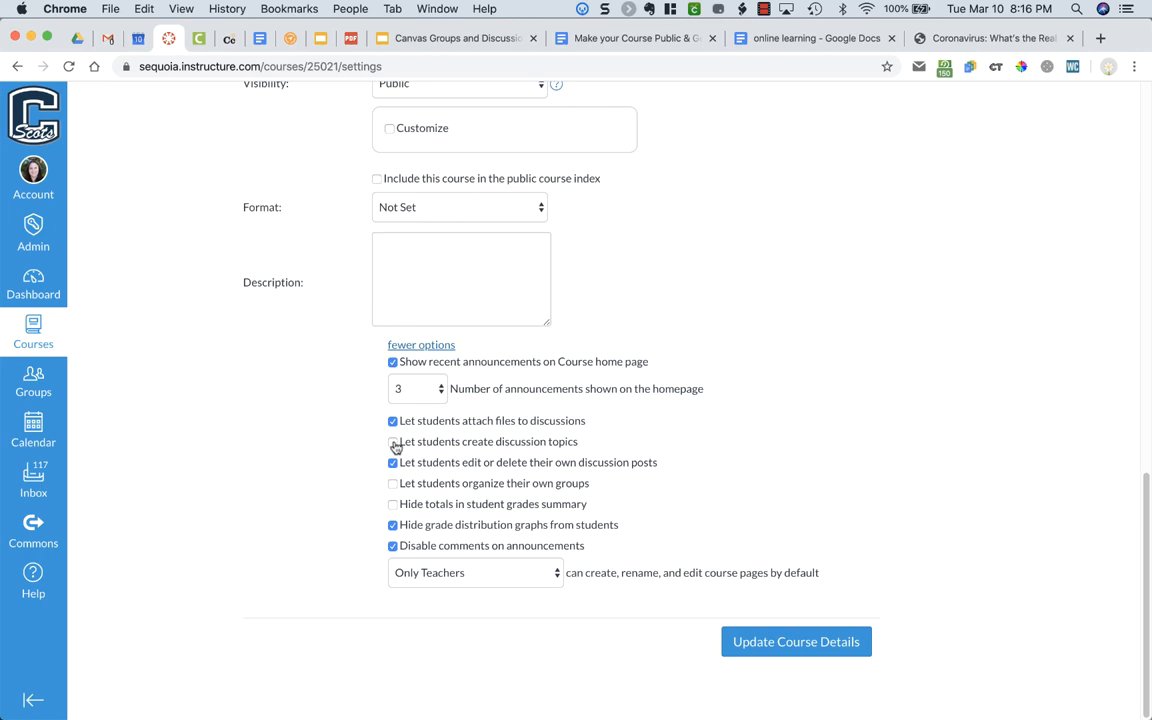
Turn off 'Let students create discussion topics' and update the course details
{"action": "left_click", "coordinate": [392, 441]}
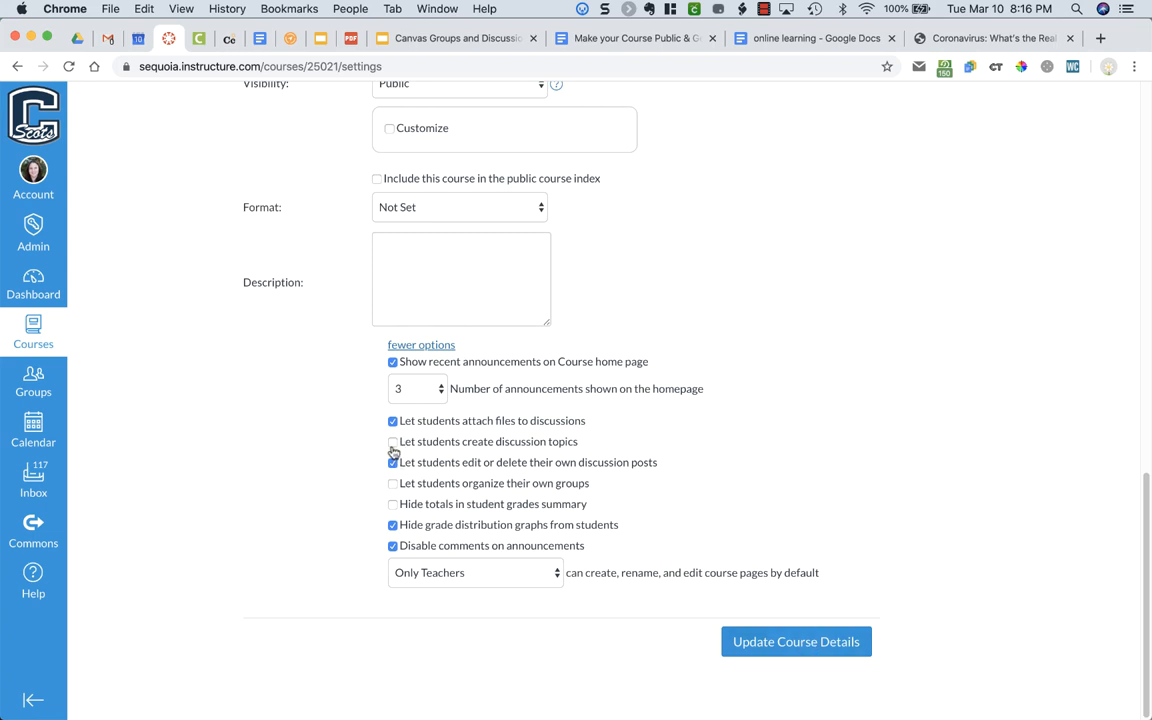
{"action": "left_click", "coordinate": [393, 462]}
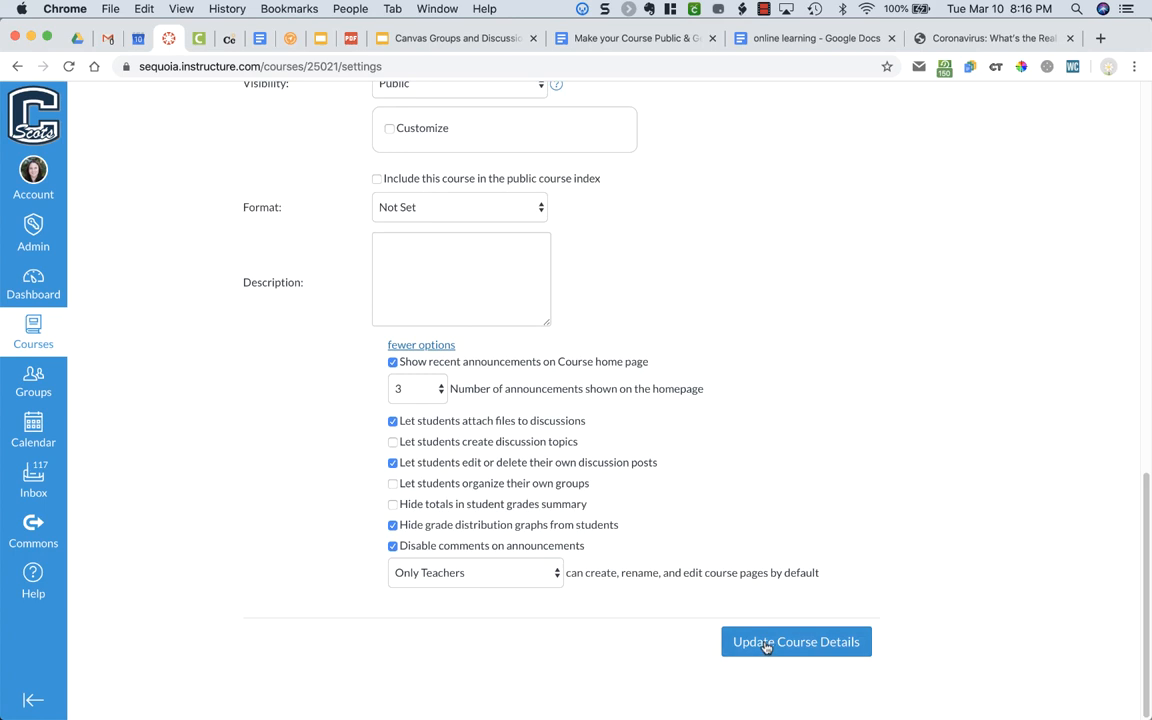